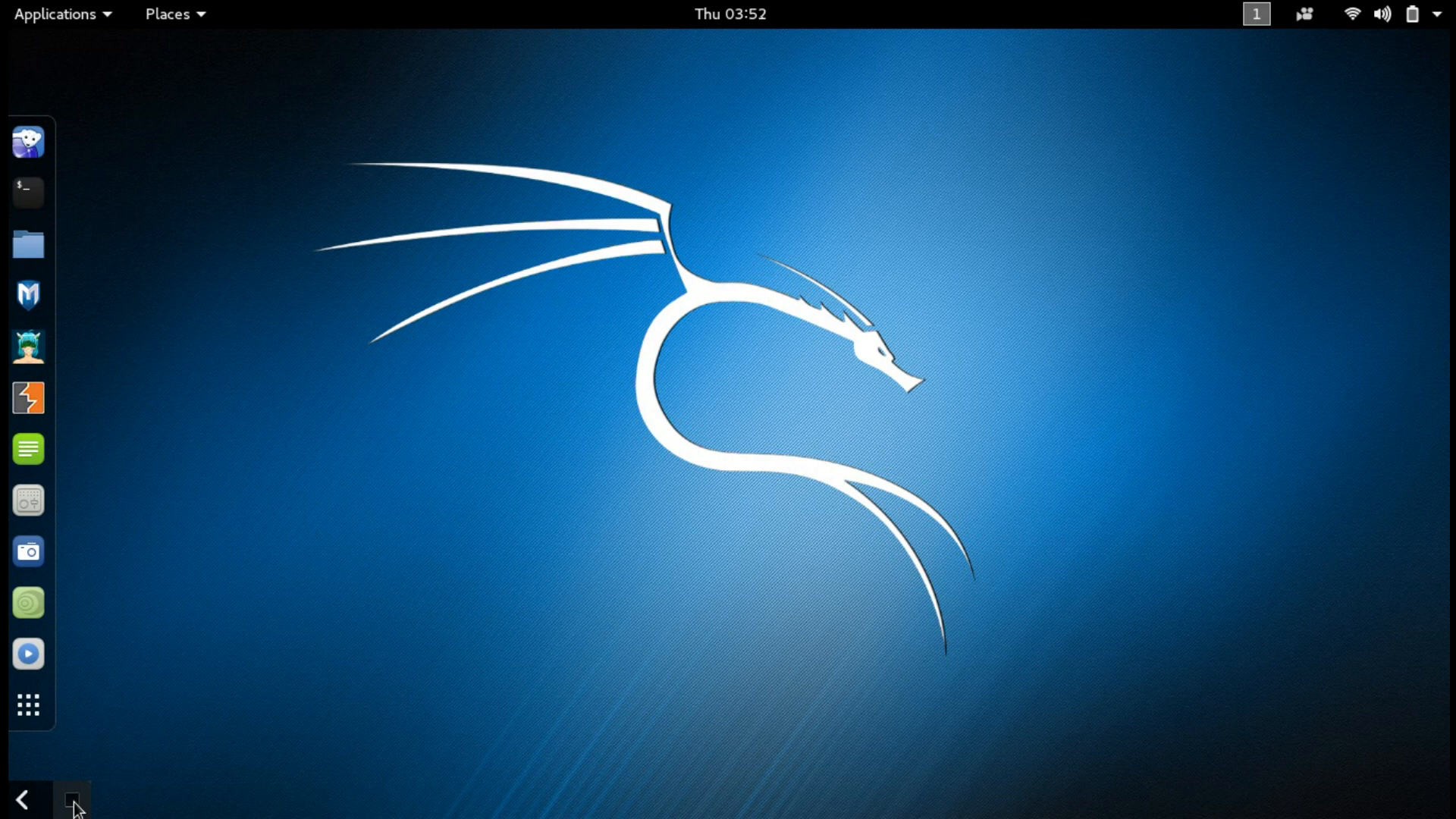
- Select all the Kali repository lines in the downloaded sources list text file
left_click(1273, 14)
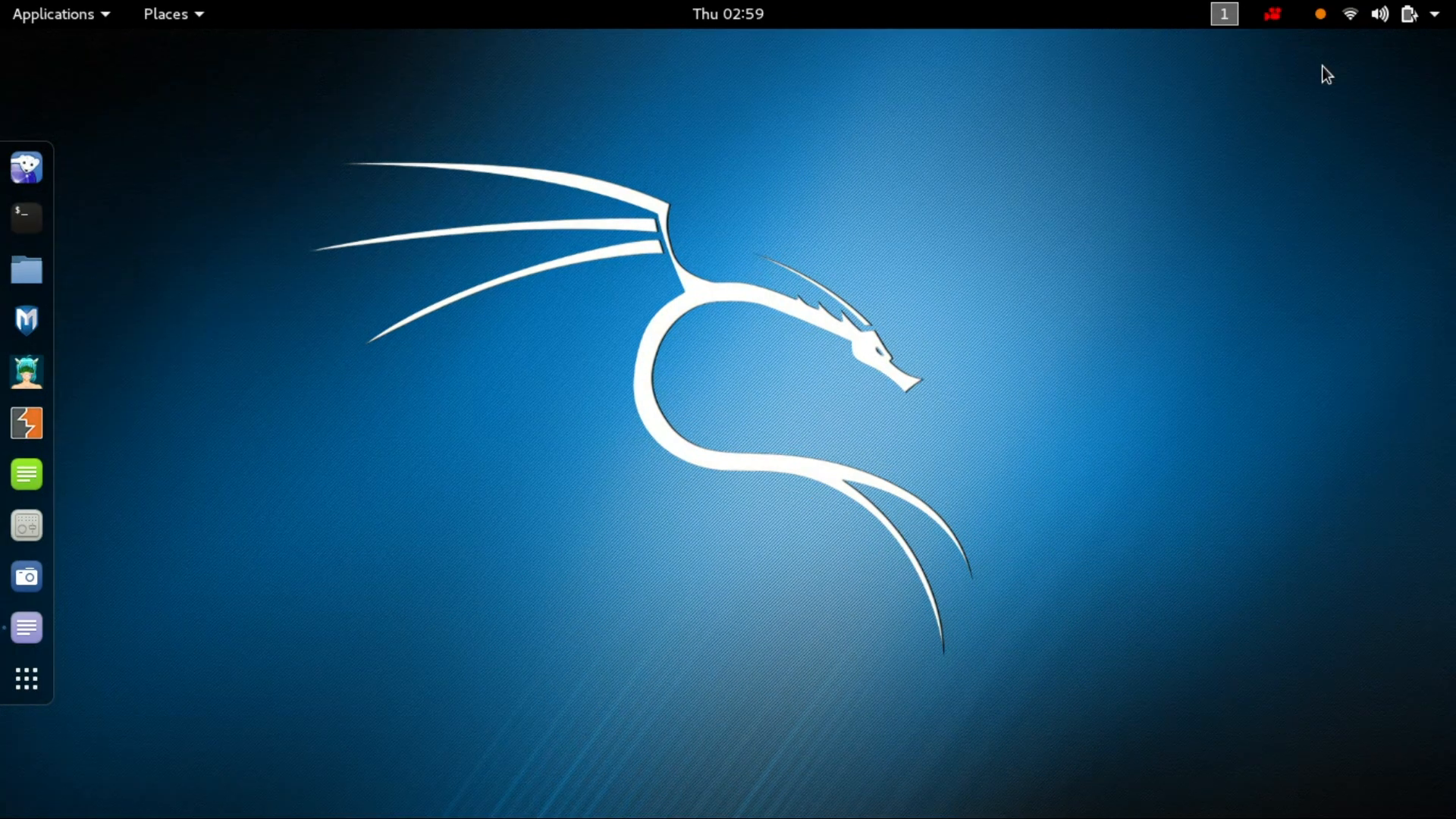
mouse_move(26, 524)
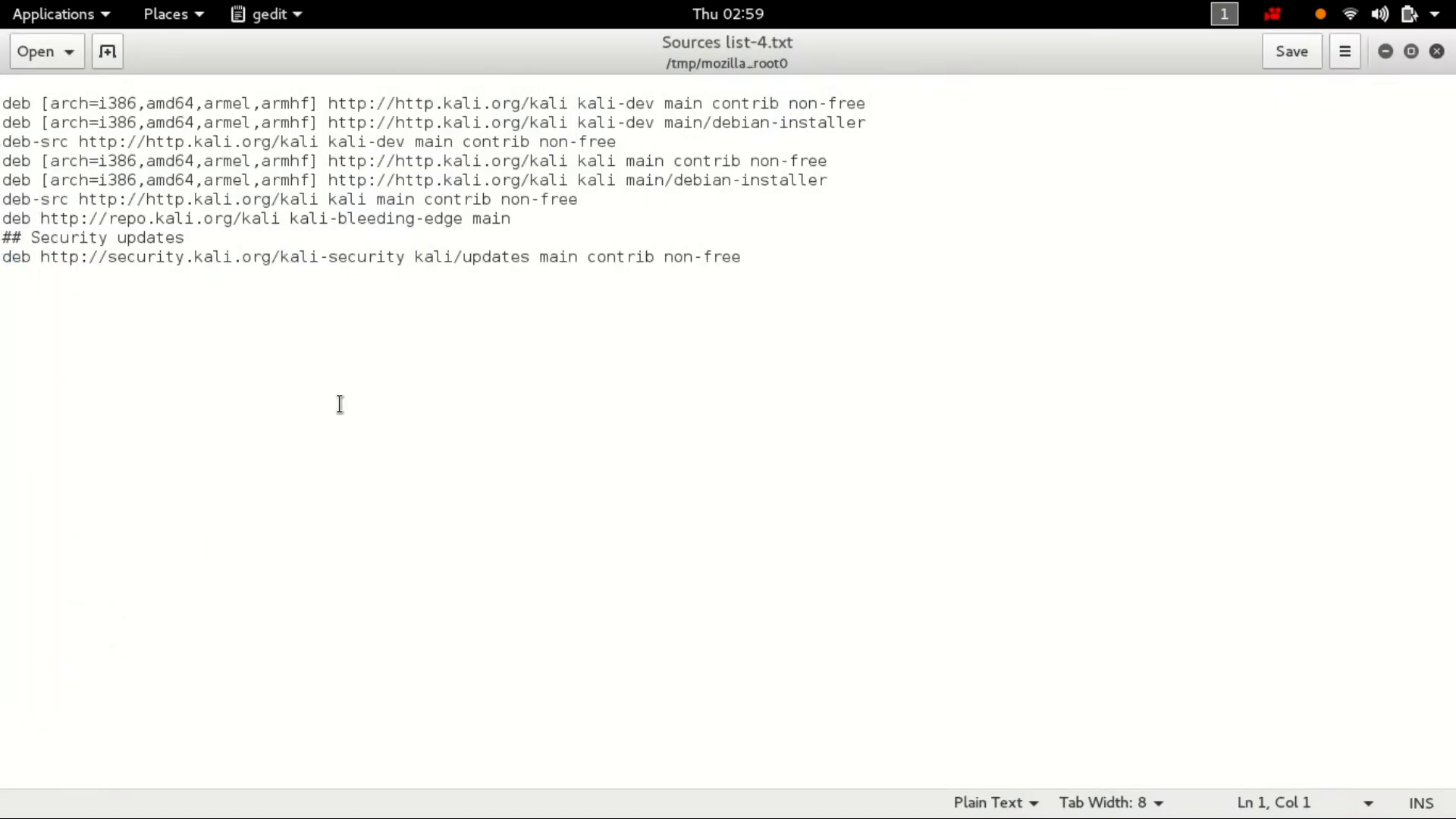
key("ctrl+a")
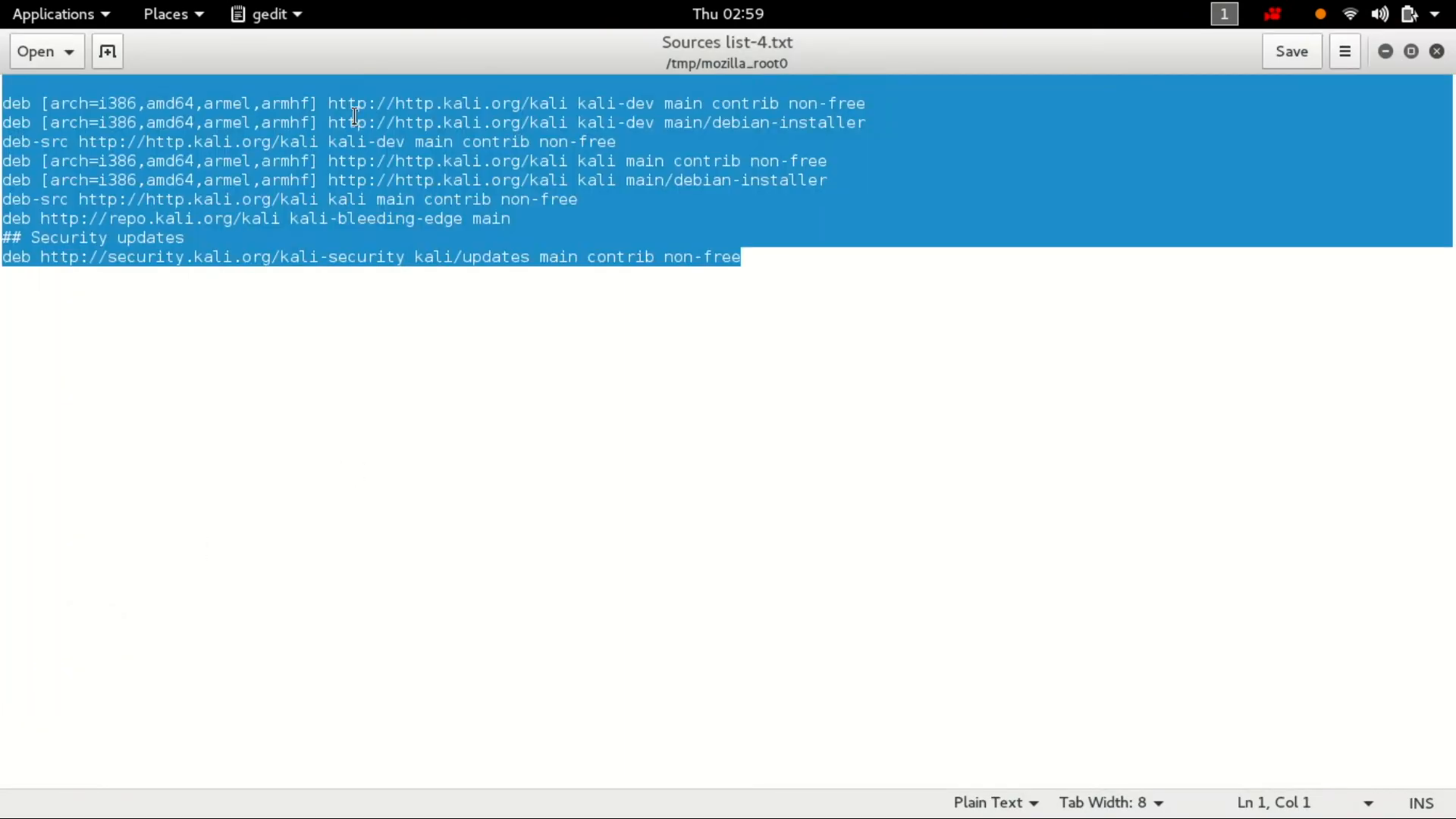
mouse_move(432, 257)
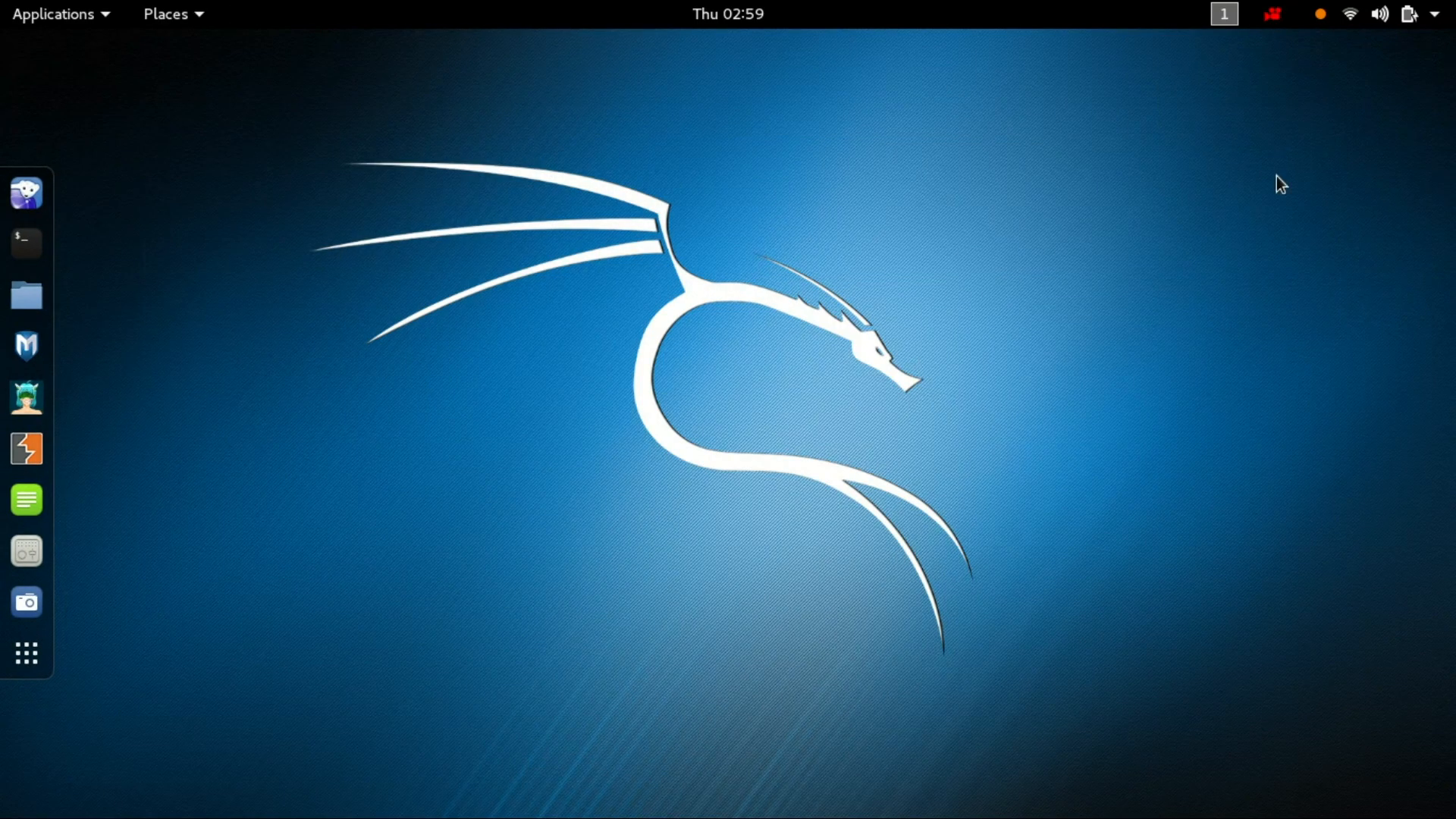
mouse_move(26, 243)
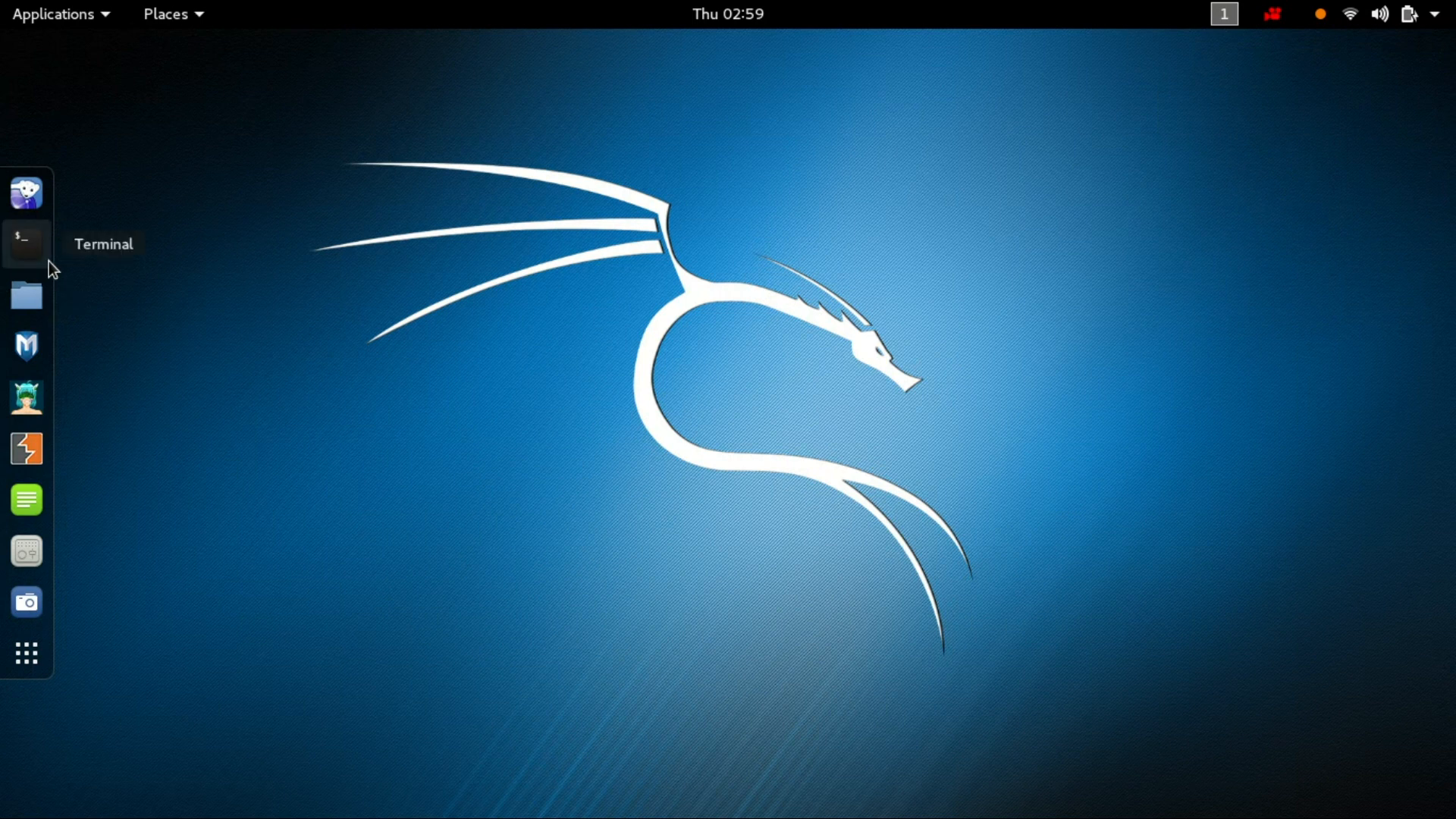
- Run 'leafpad /etc/apt/sources.list' to edit the apt sources file in Leafpad
left_click(26, 241)
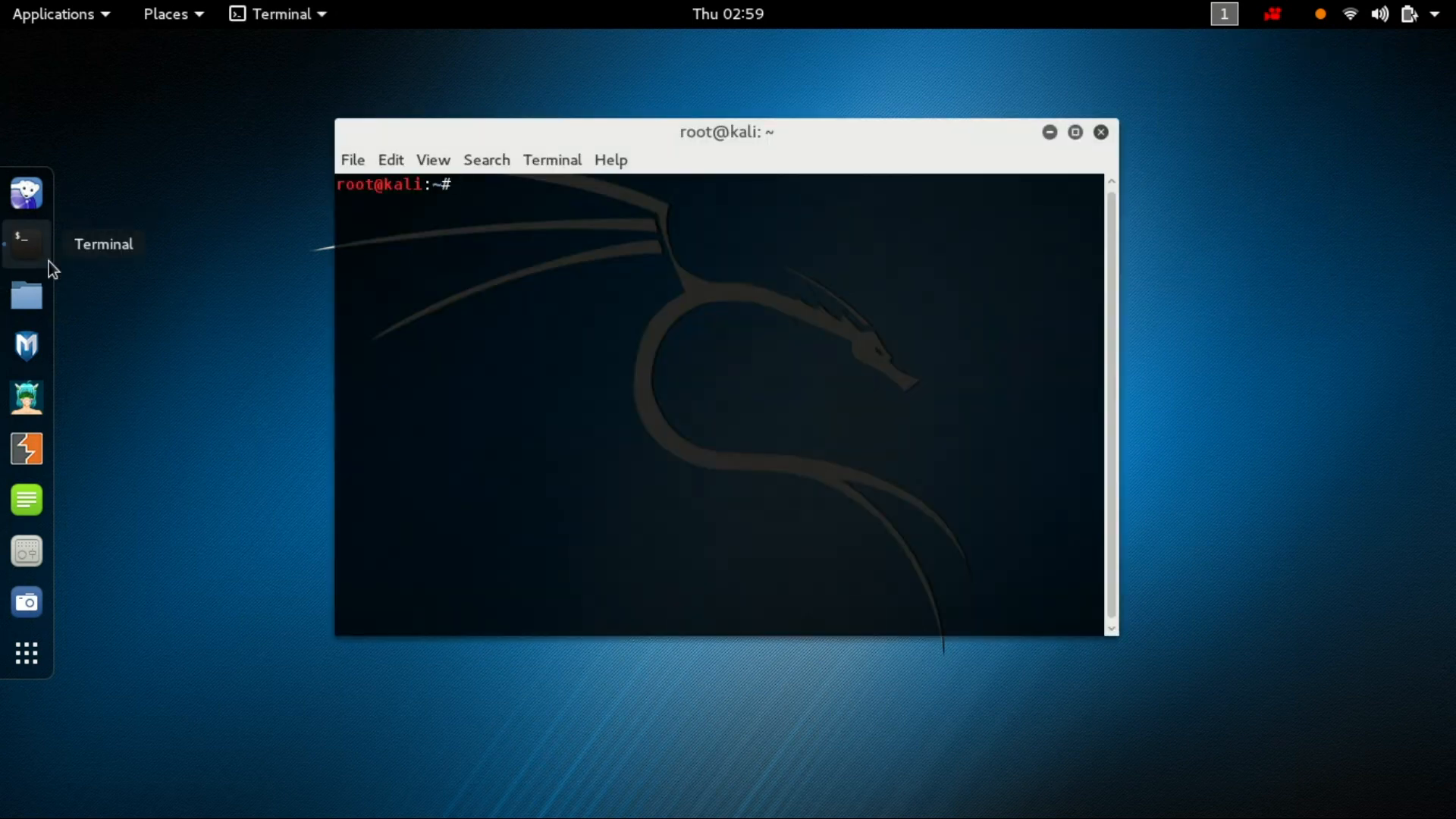
type("leaf")
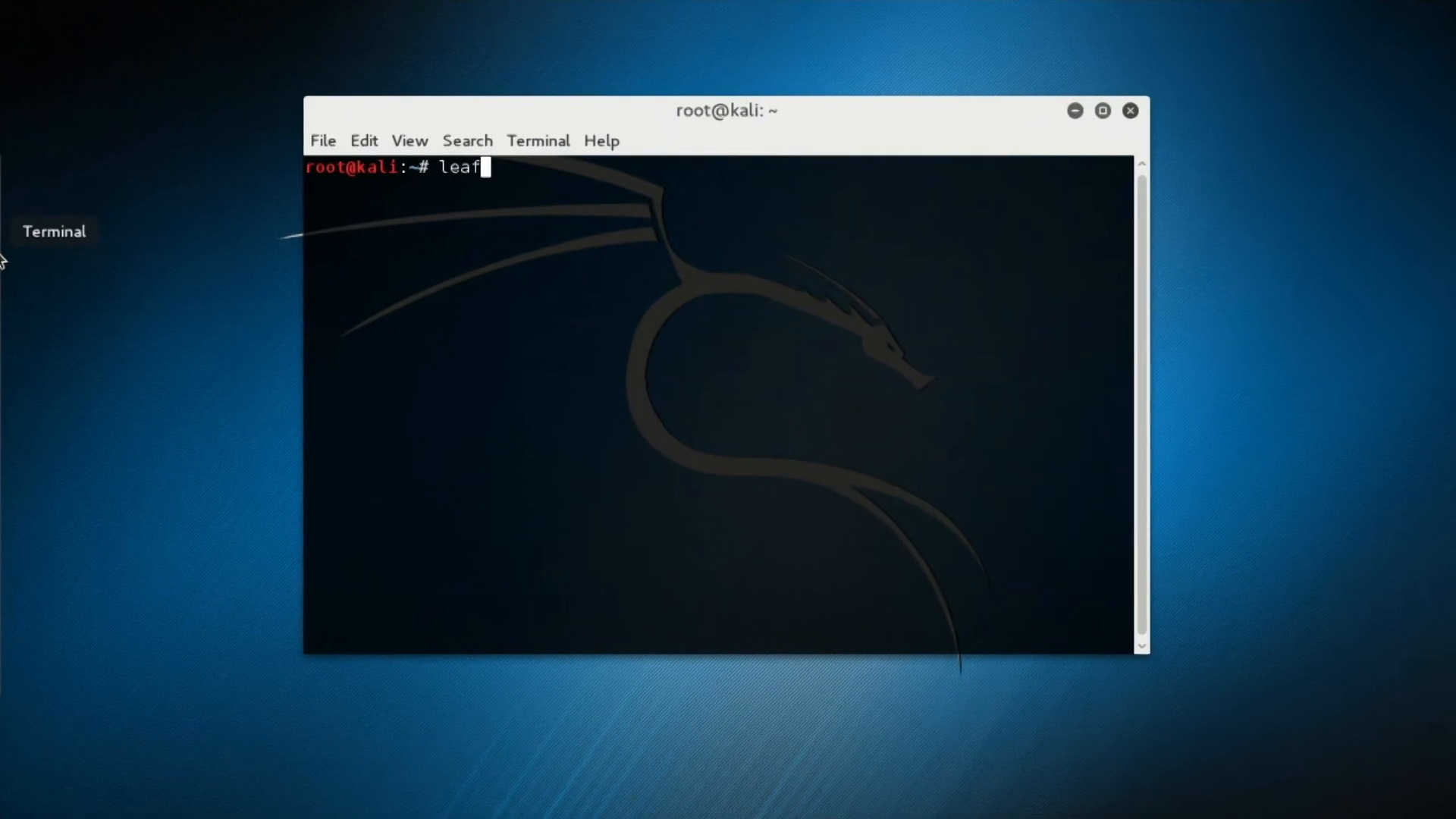
type("pad /")
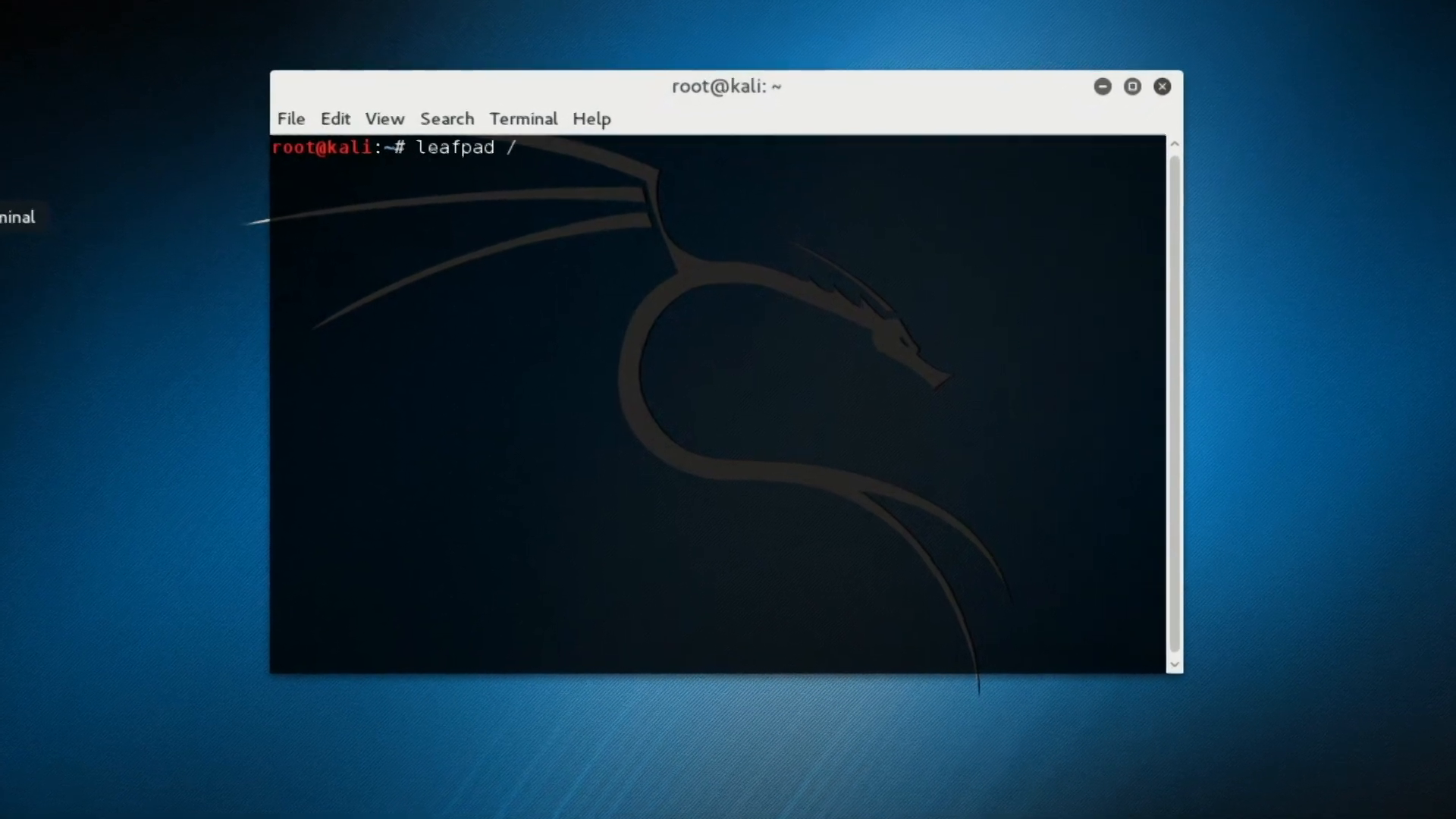
type("etc/apt/s")
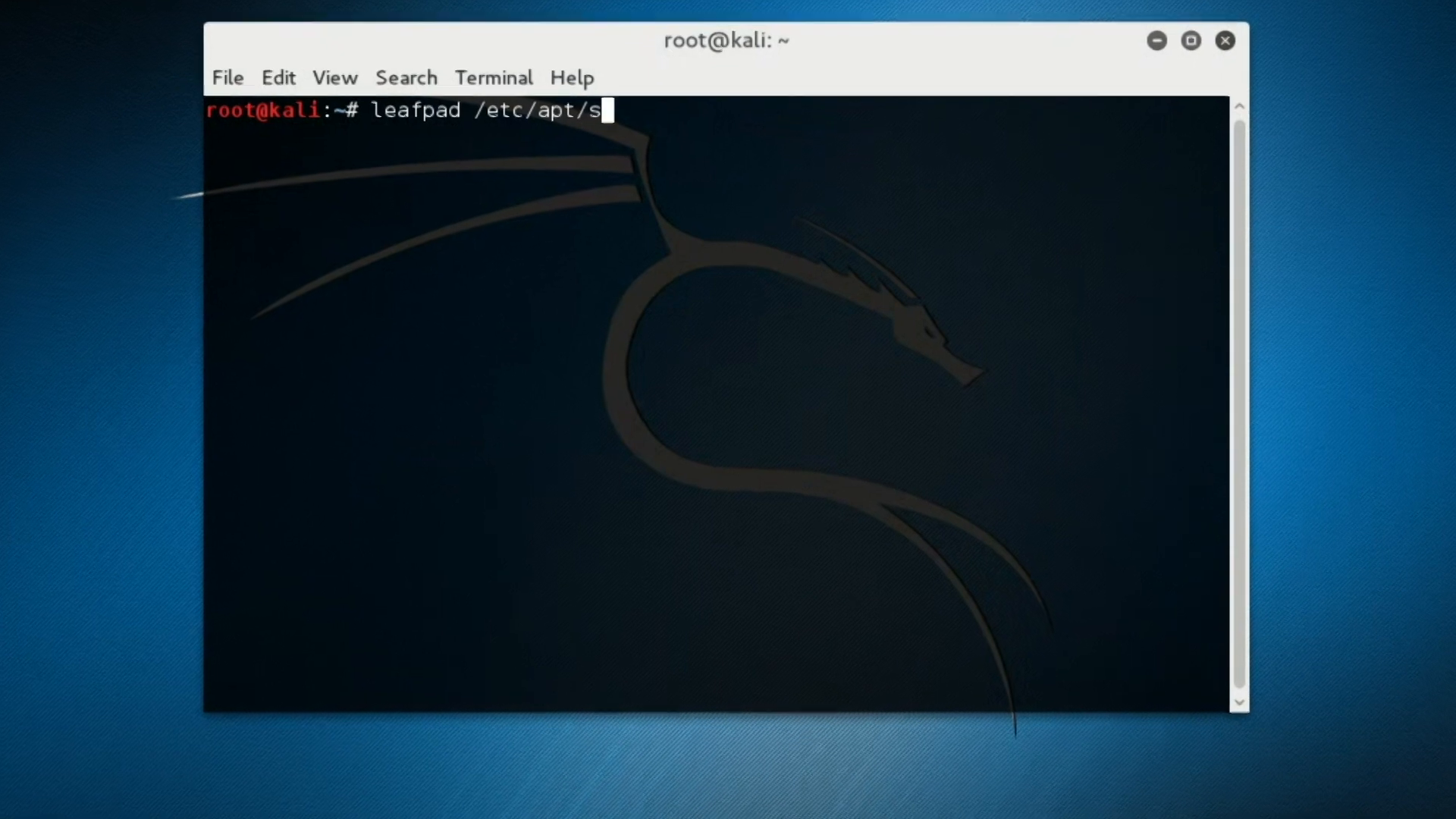
type("ources.l")
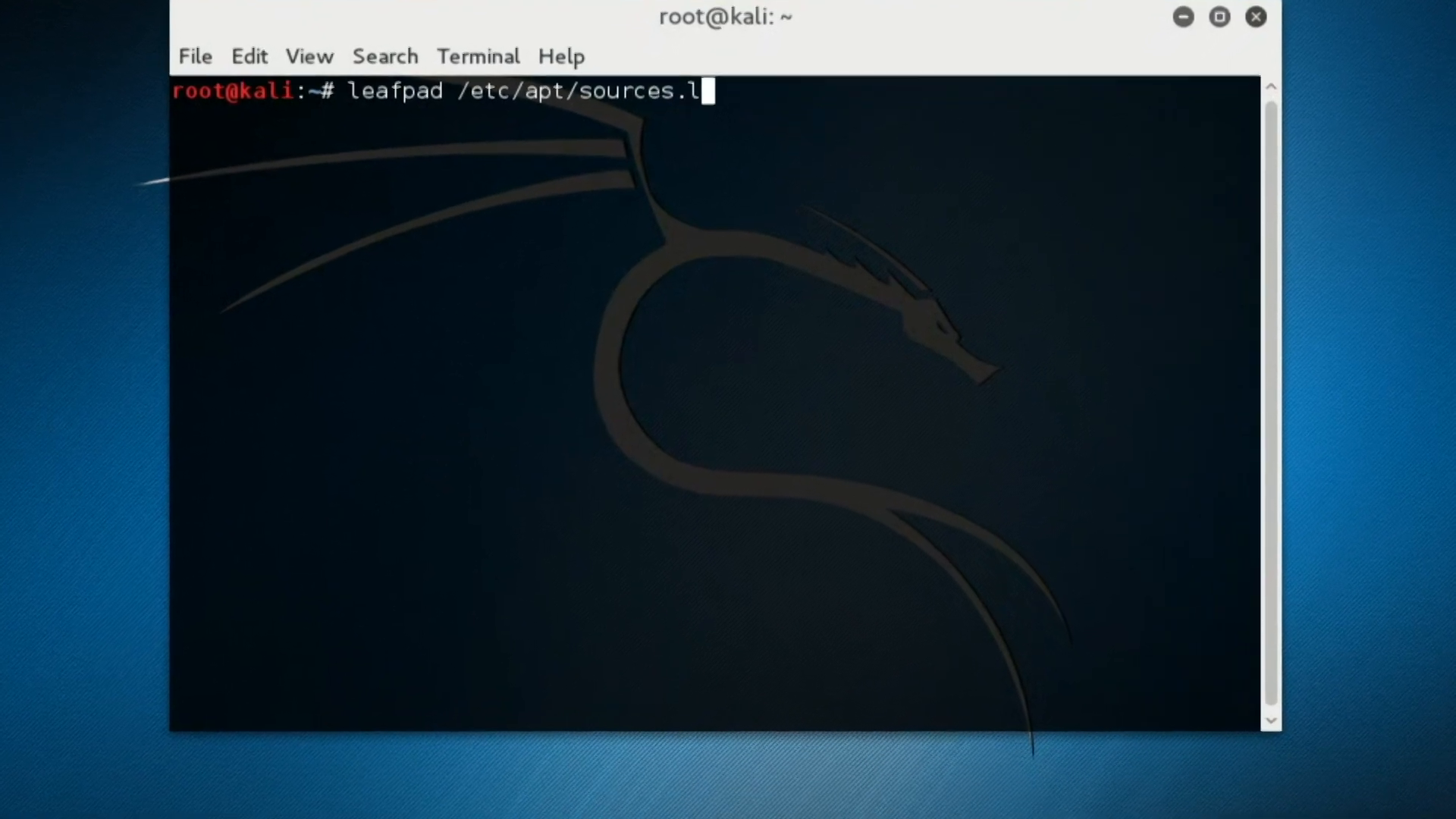
key("Return")
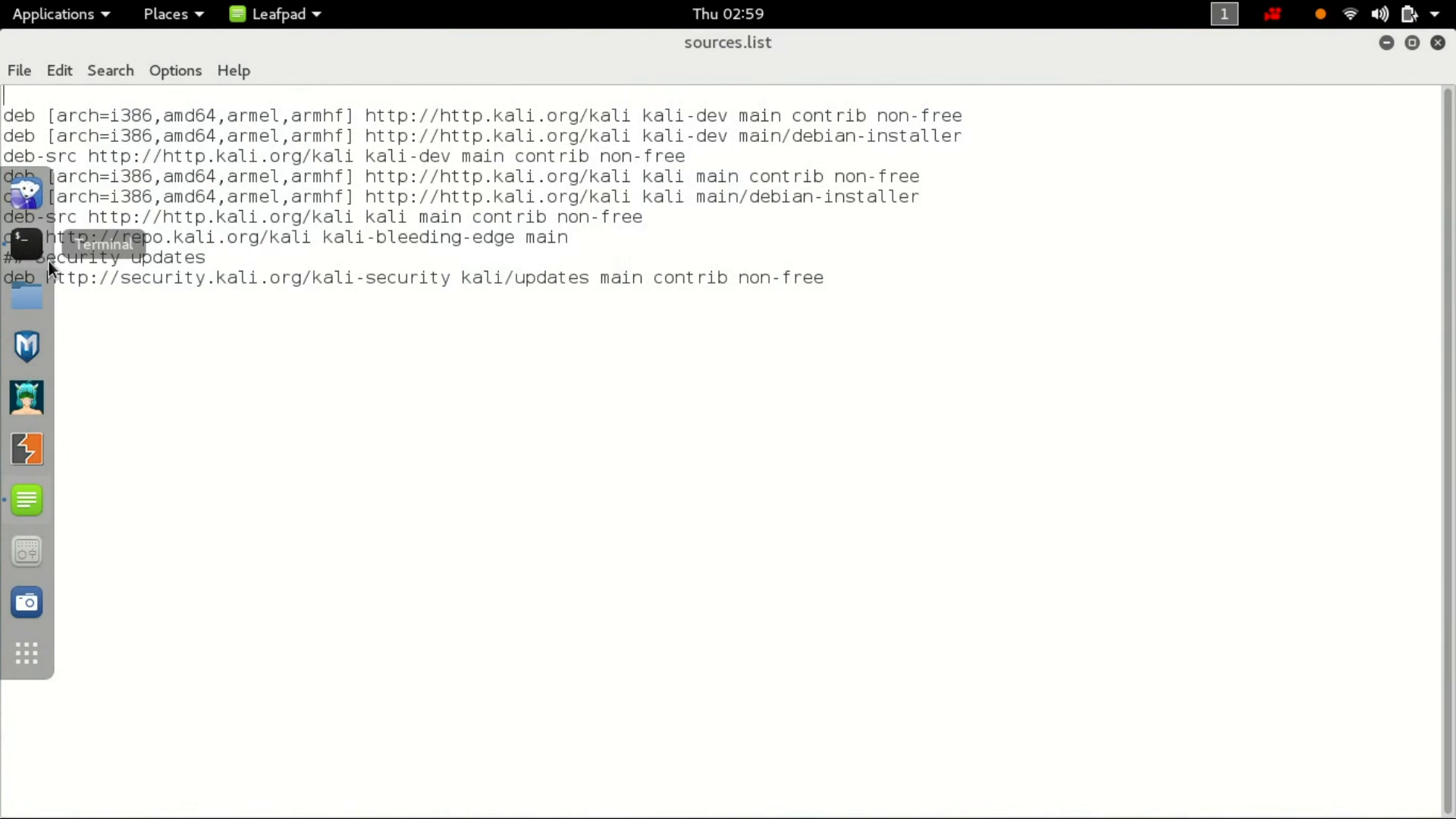
- Replace sources.list contents with the copied Kali repository lines and save via File > Save
key("ctrl+a")
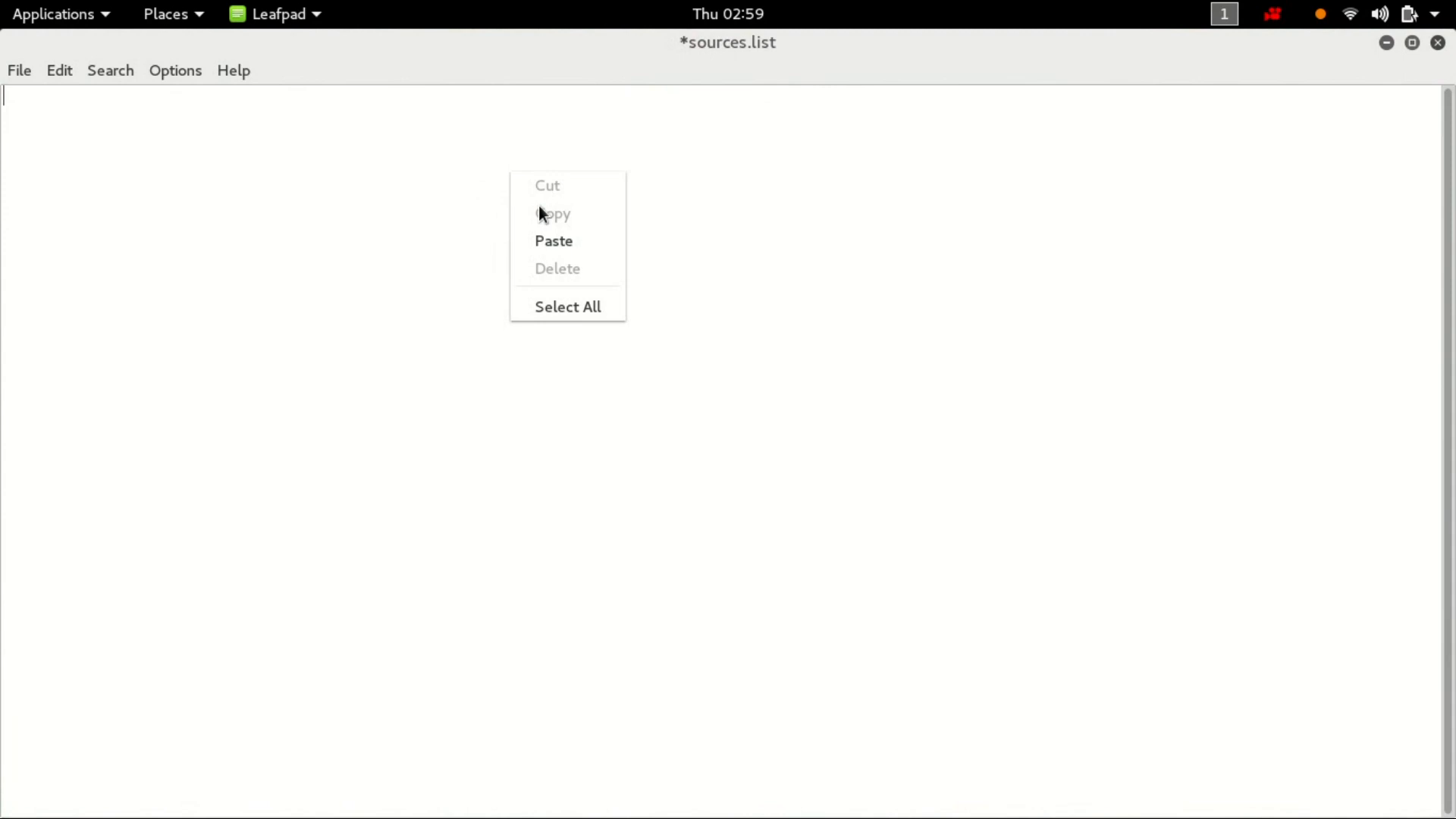
left_click(553, 241)
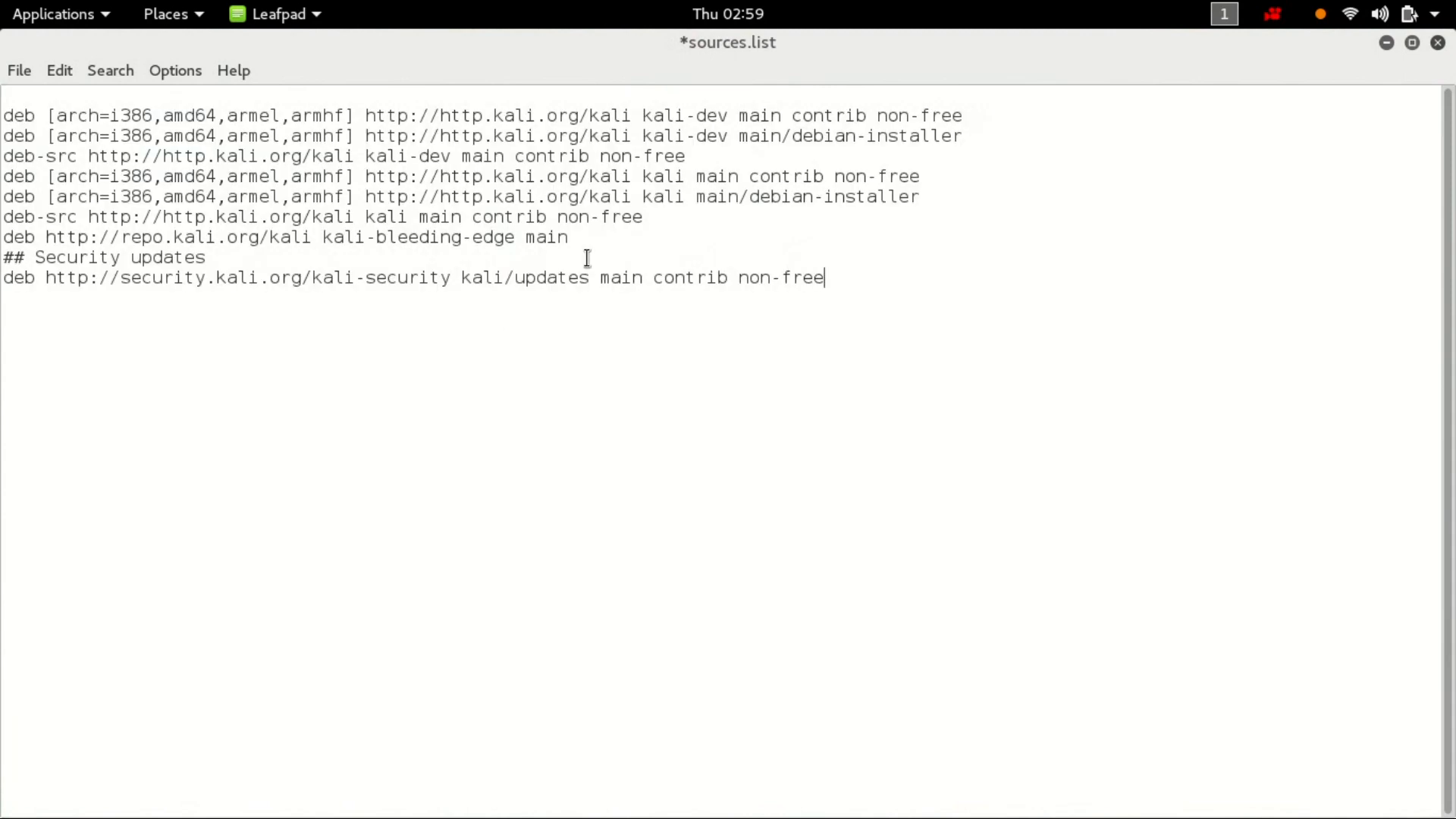
left_click(18, 70)
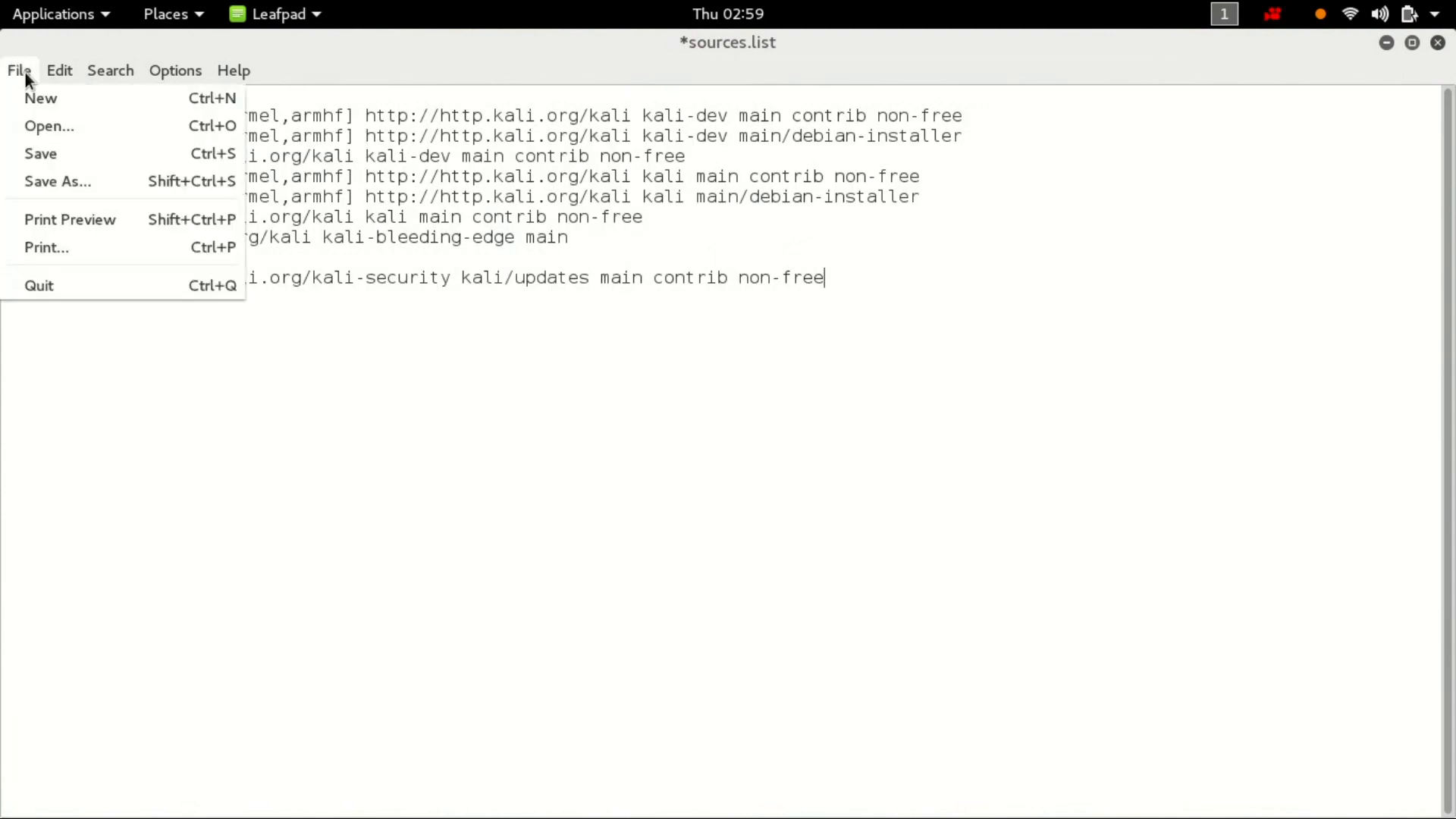
left_click(41, 153)
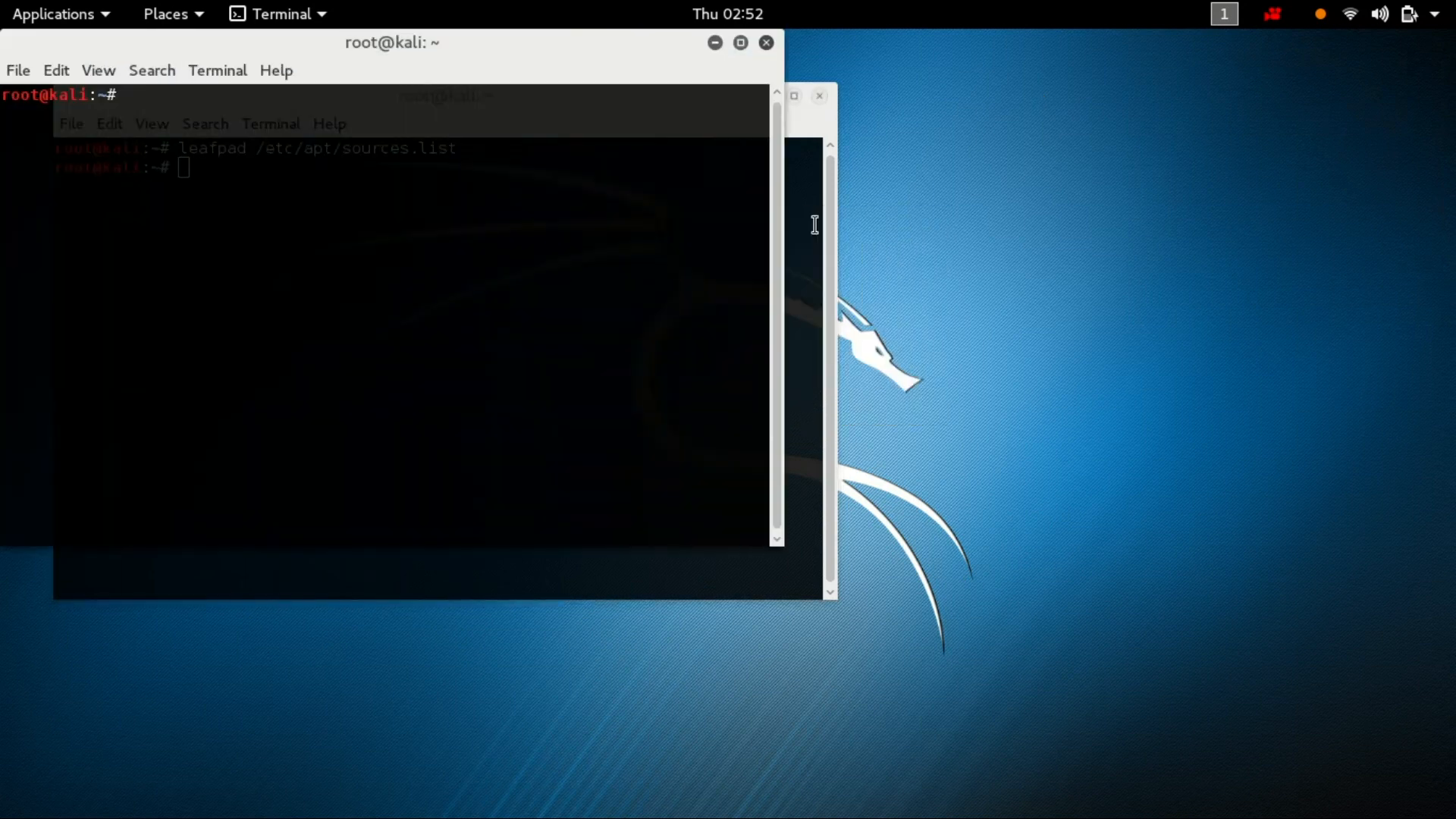
- Run 'apt-get update' to fetch the package indexes from the new repositories
type("apt")
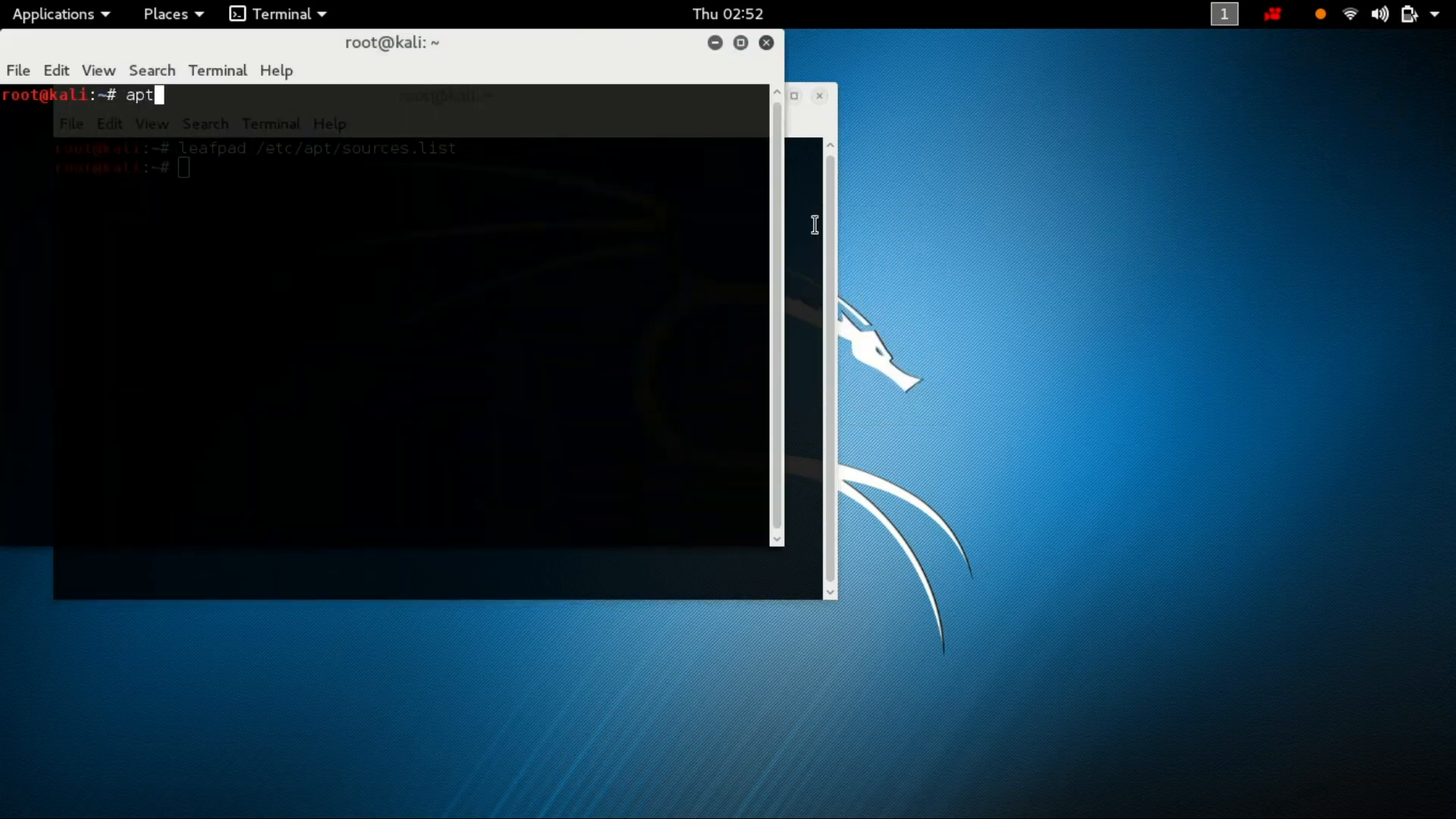
type("-get up")
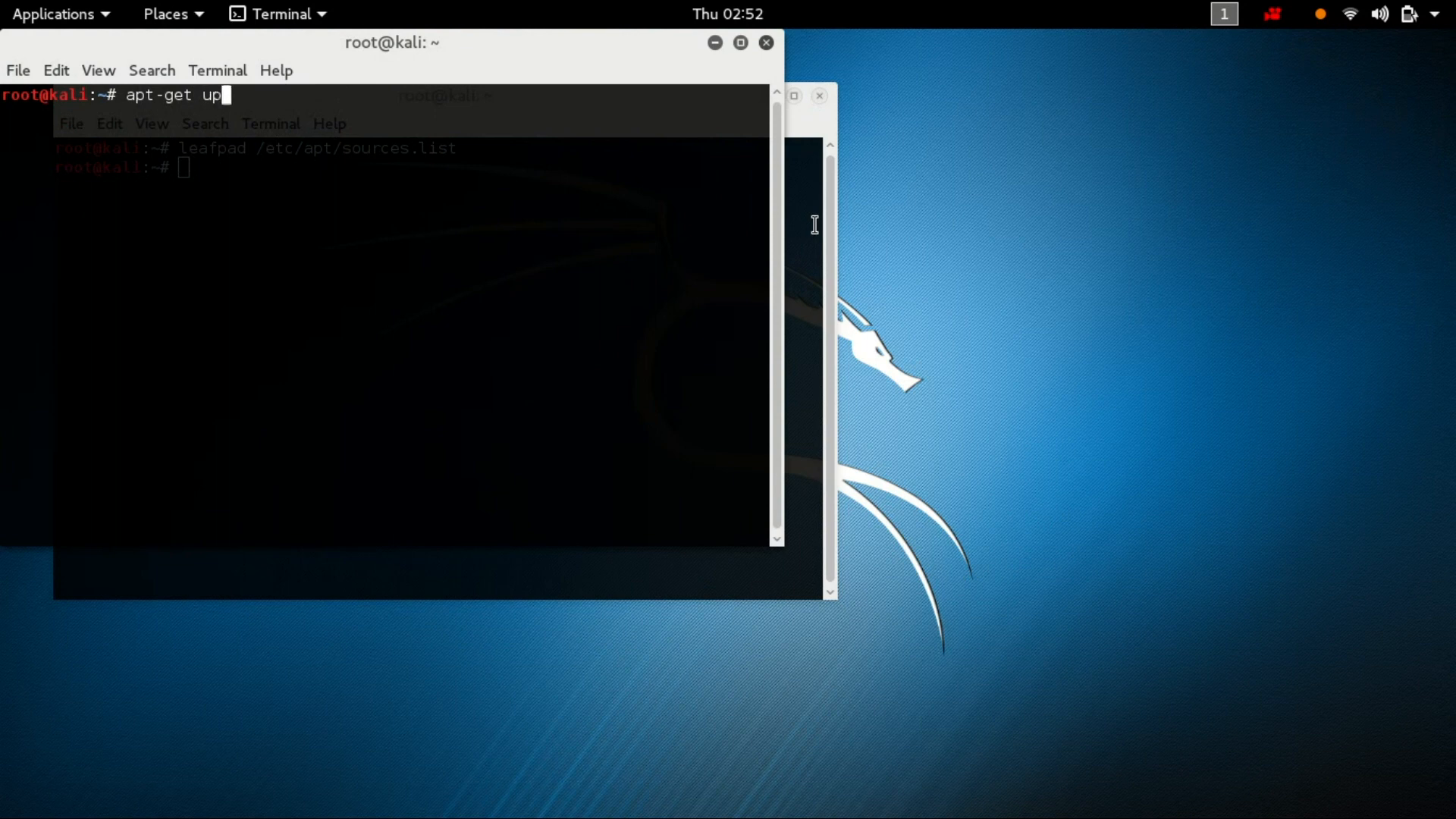
type("date")
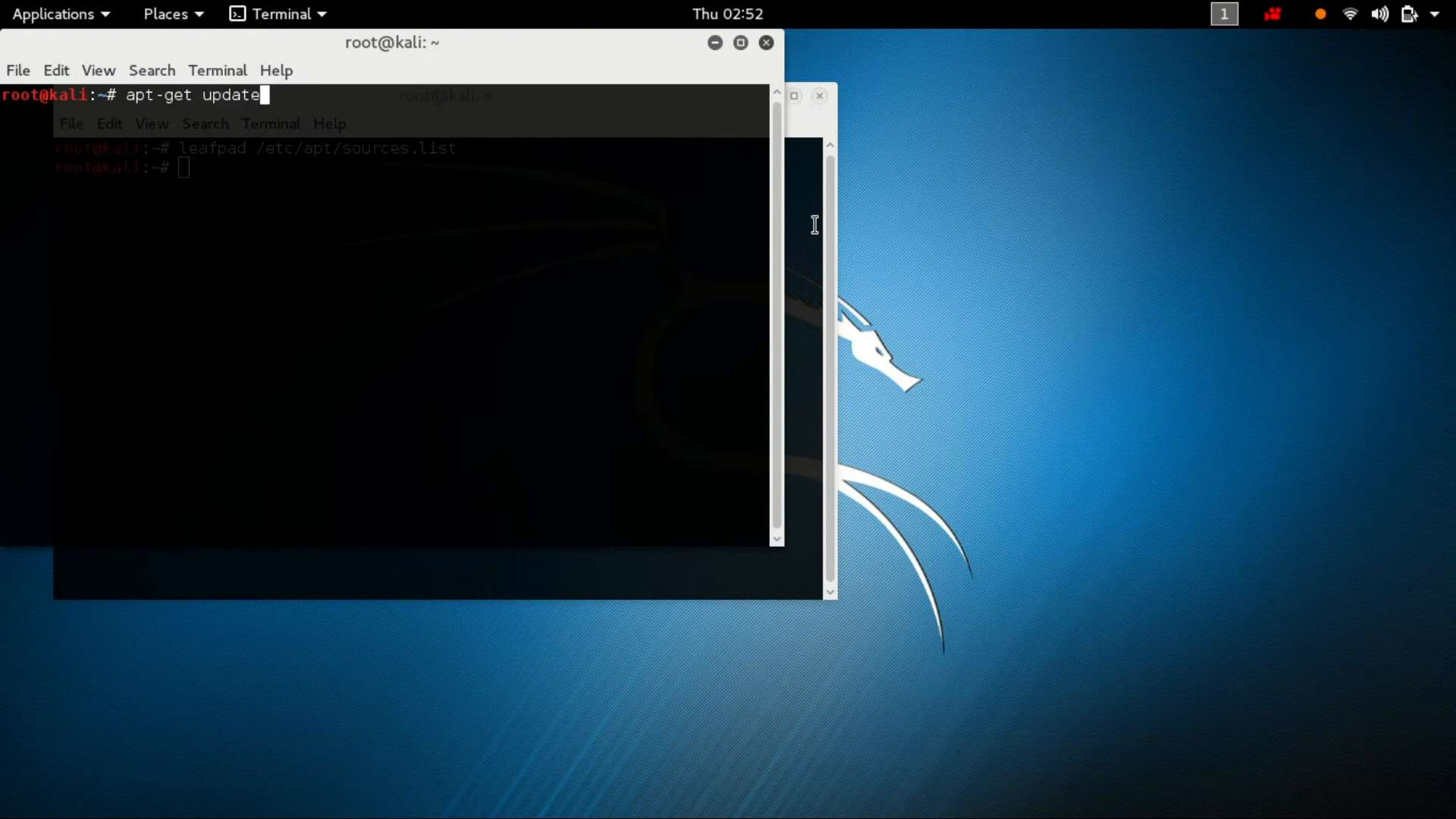
key("Return")
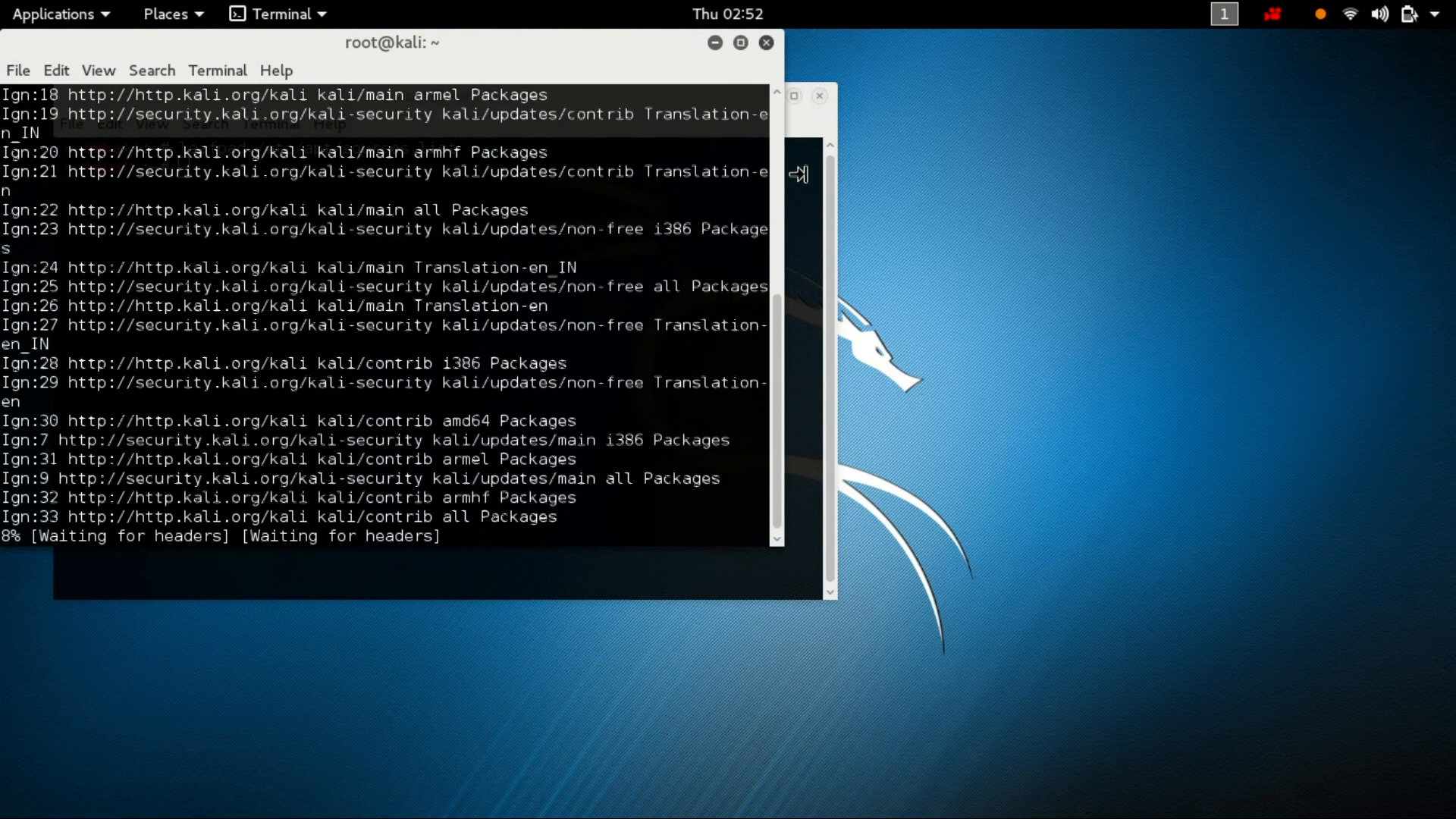
left_click(1273, 14)
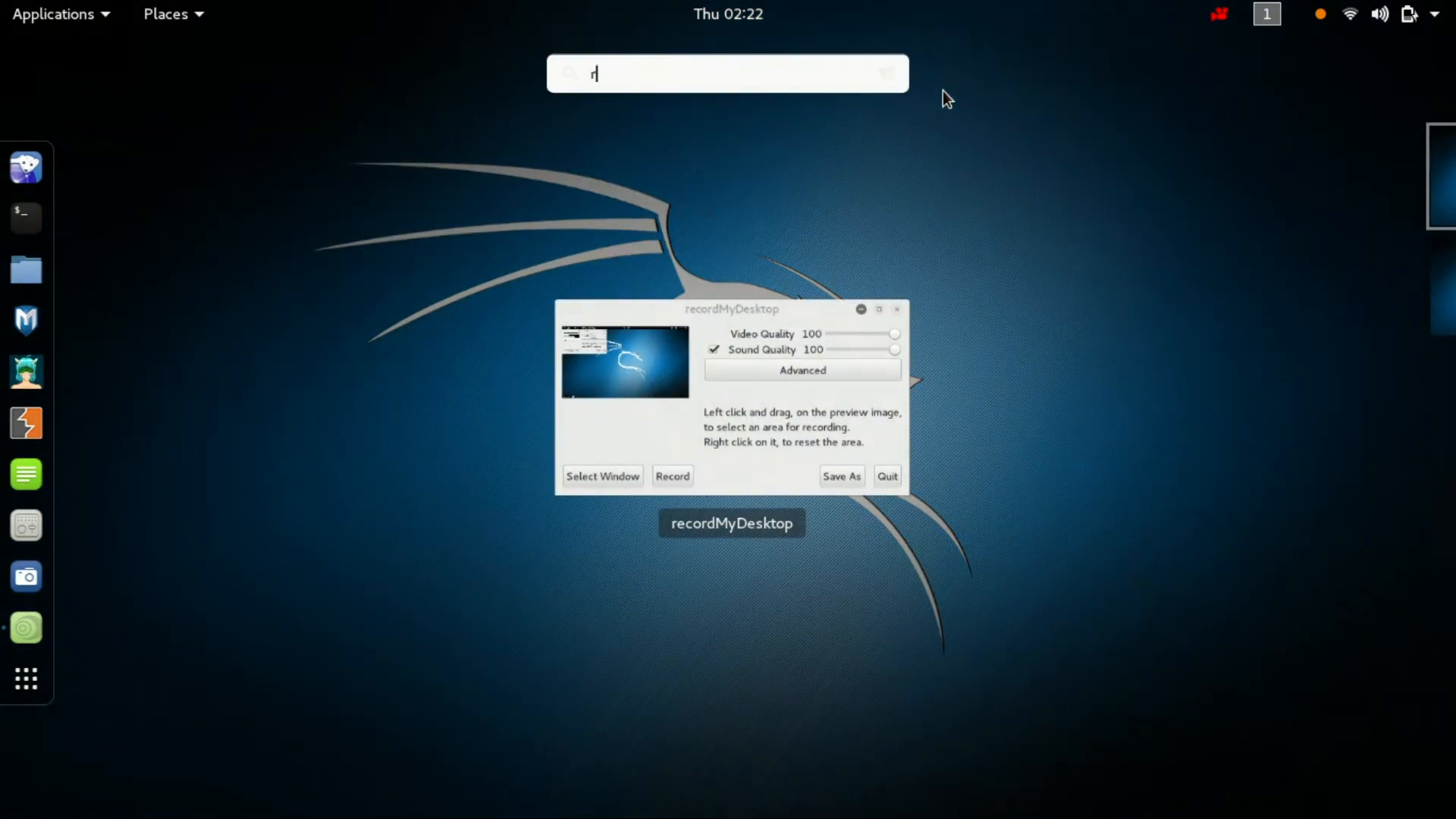
- Run 'apt-get install qbittorrent' and confirm with y to install it and libtorrent-rasterbar8
type("oot")
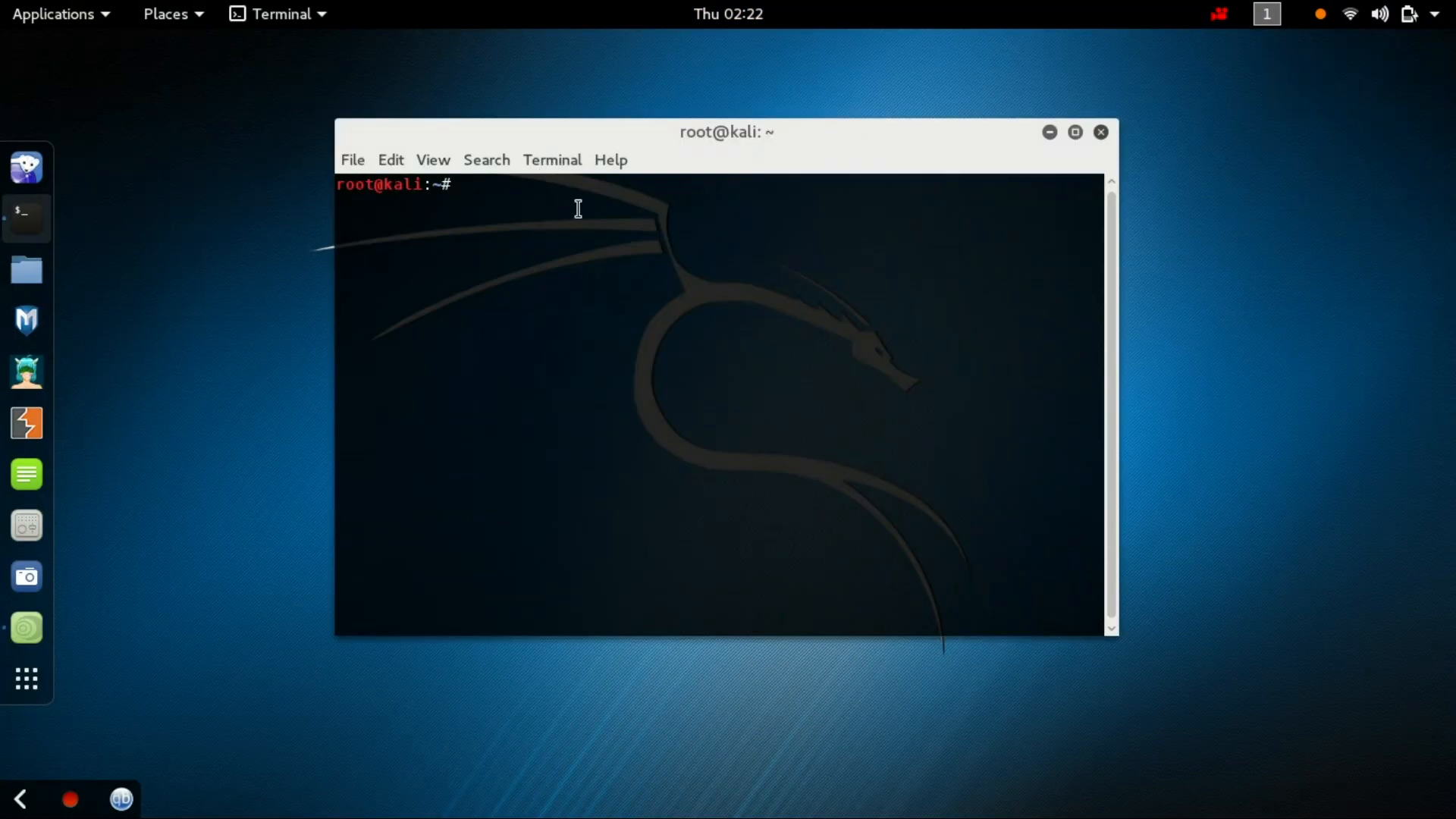
type("apt-get i")
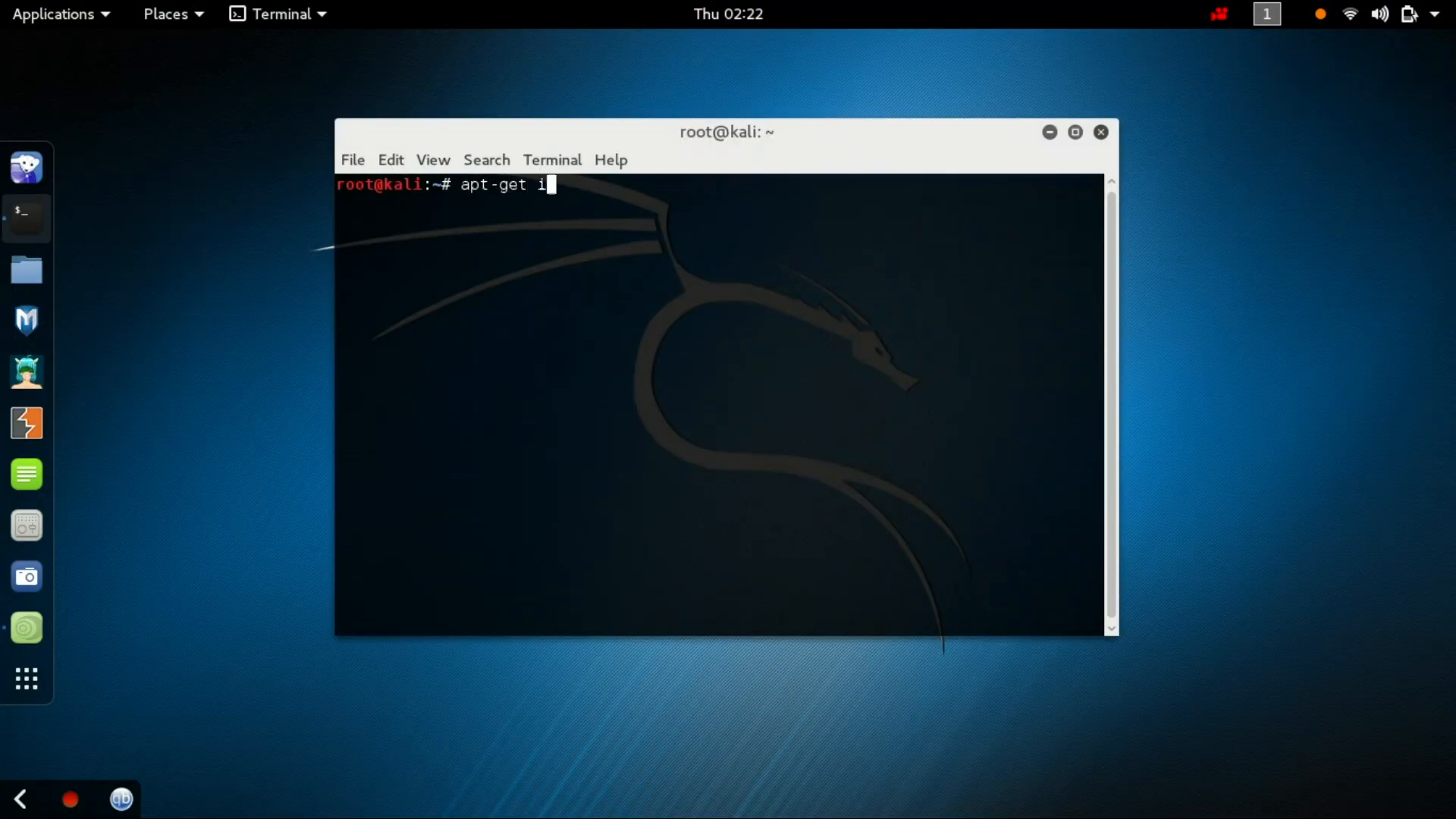
type("nstall q")
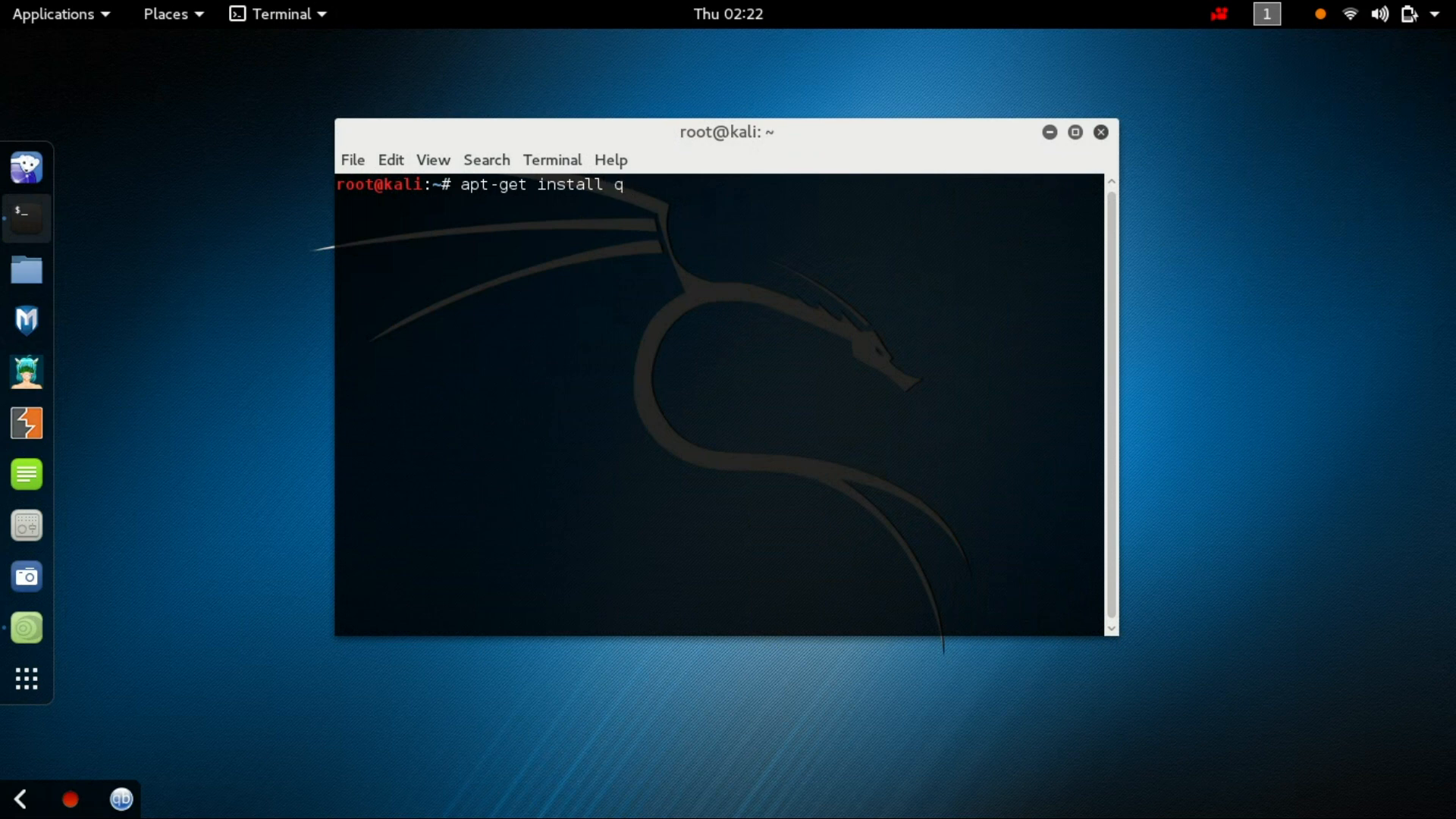
type("bittorren")
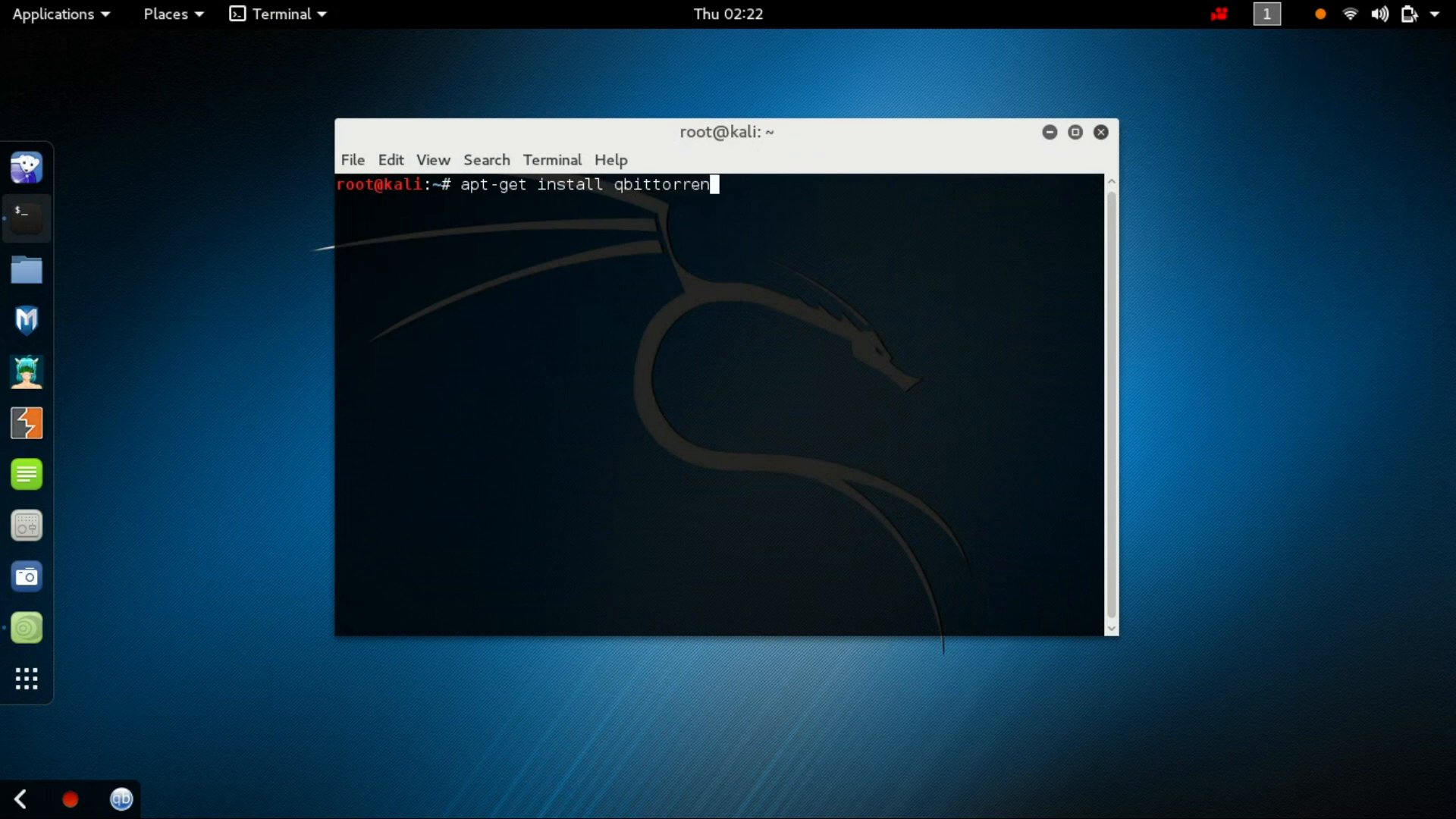
key("Return")
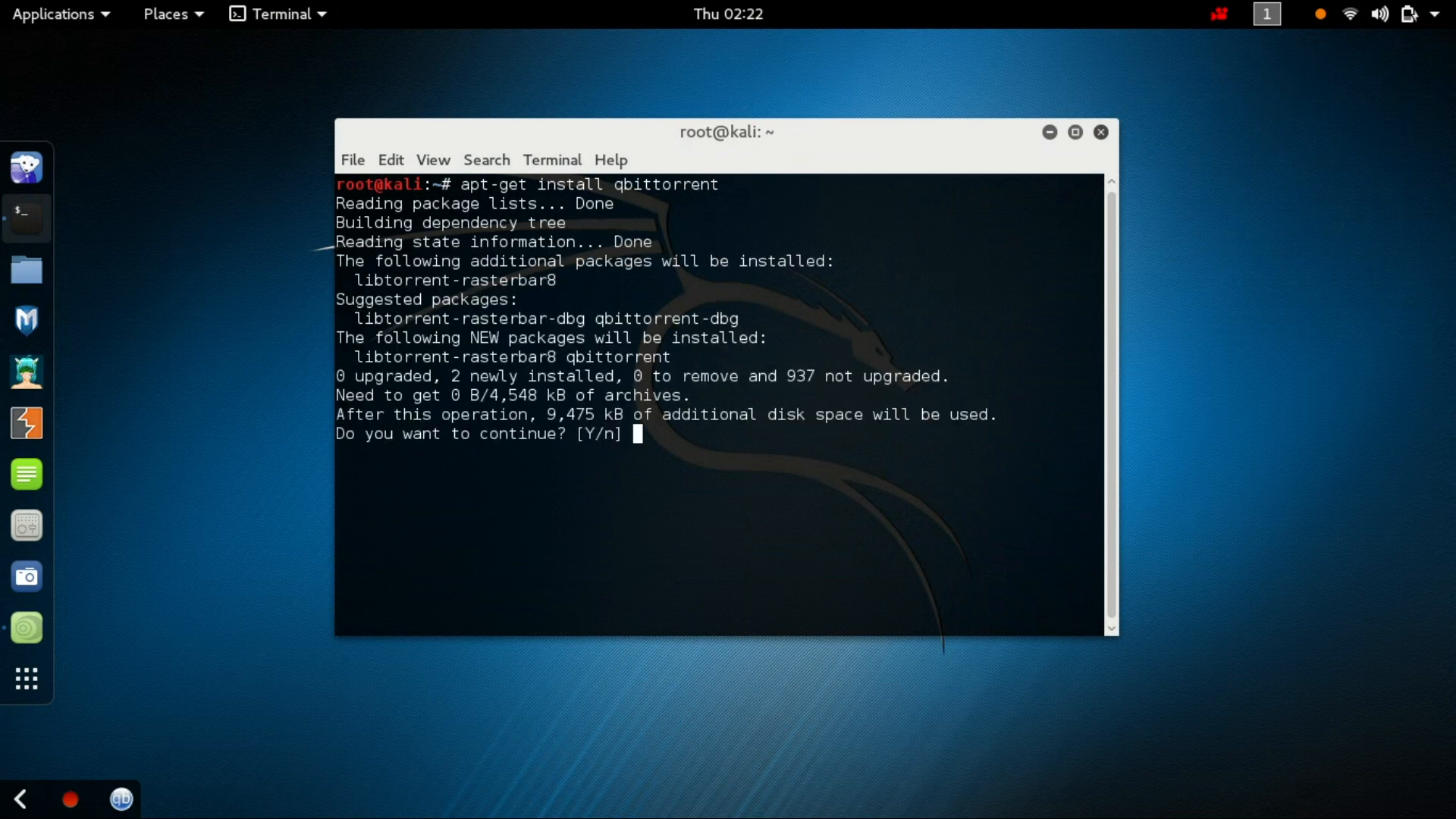
type("y")
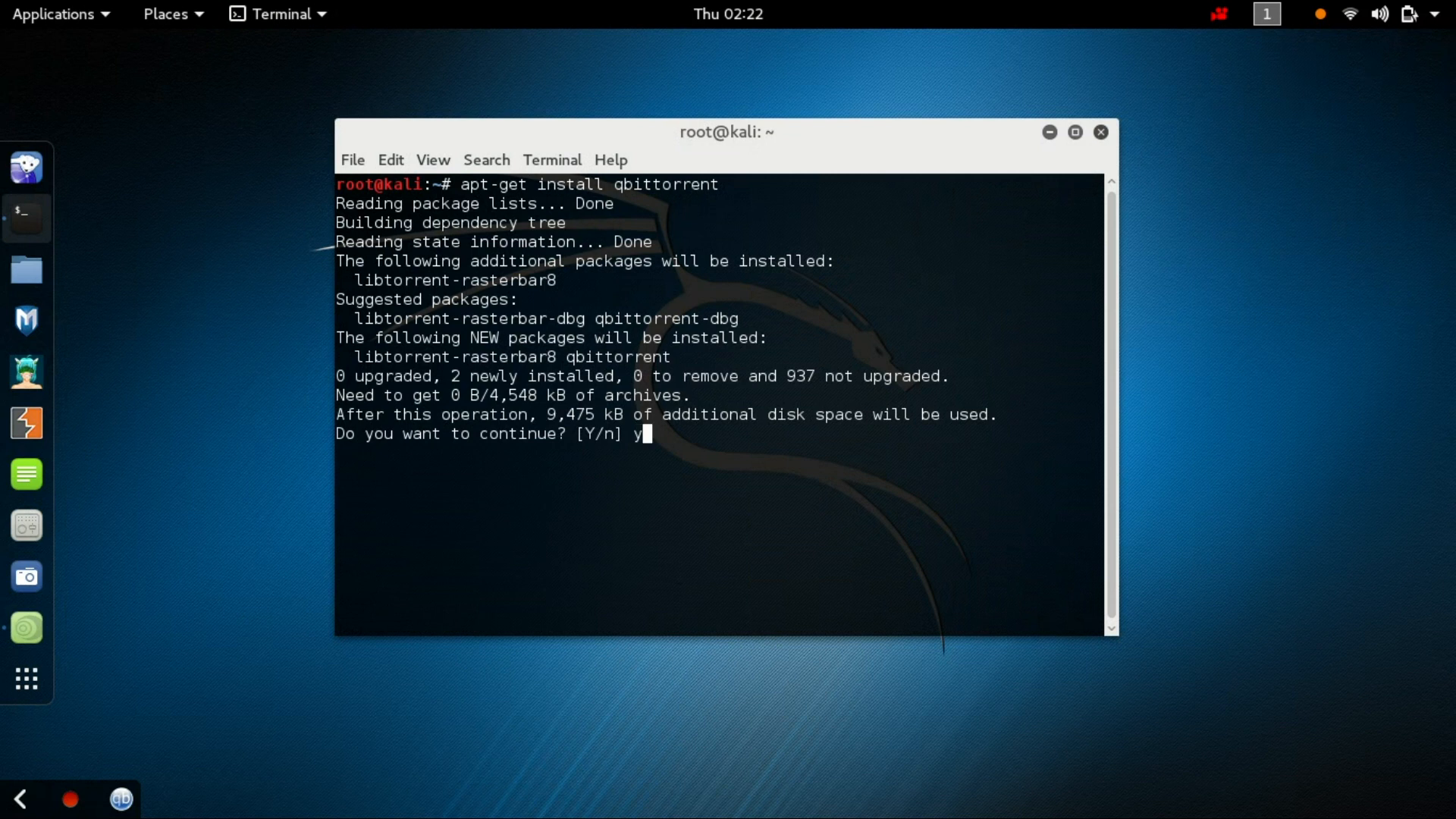
key("Return")
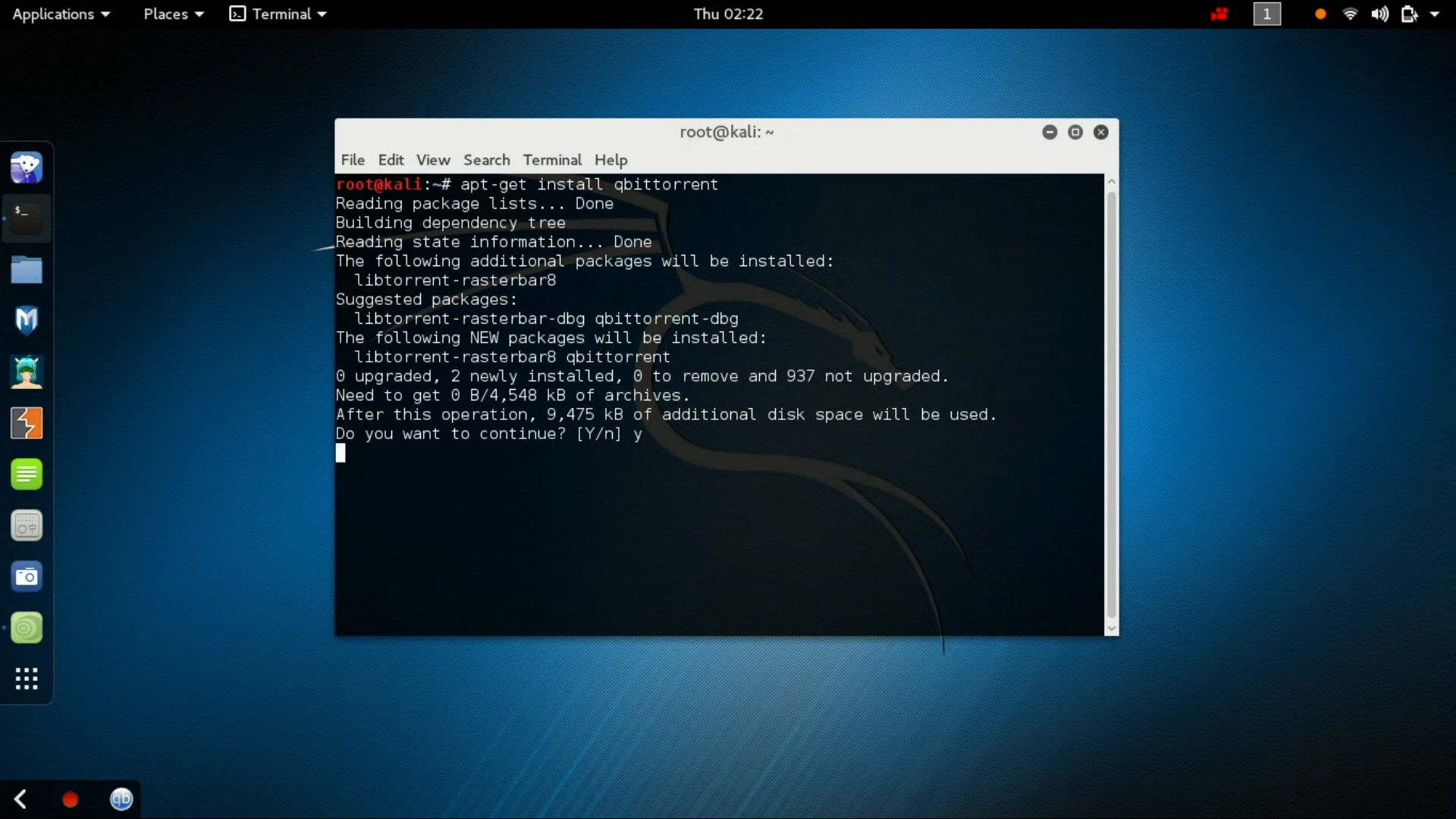
key("Return")
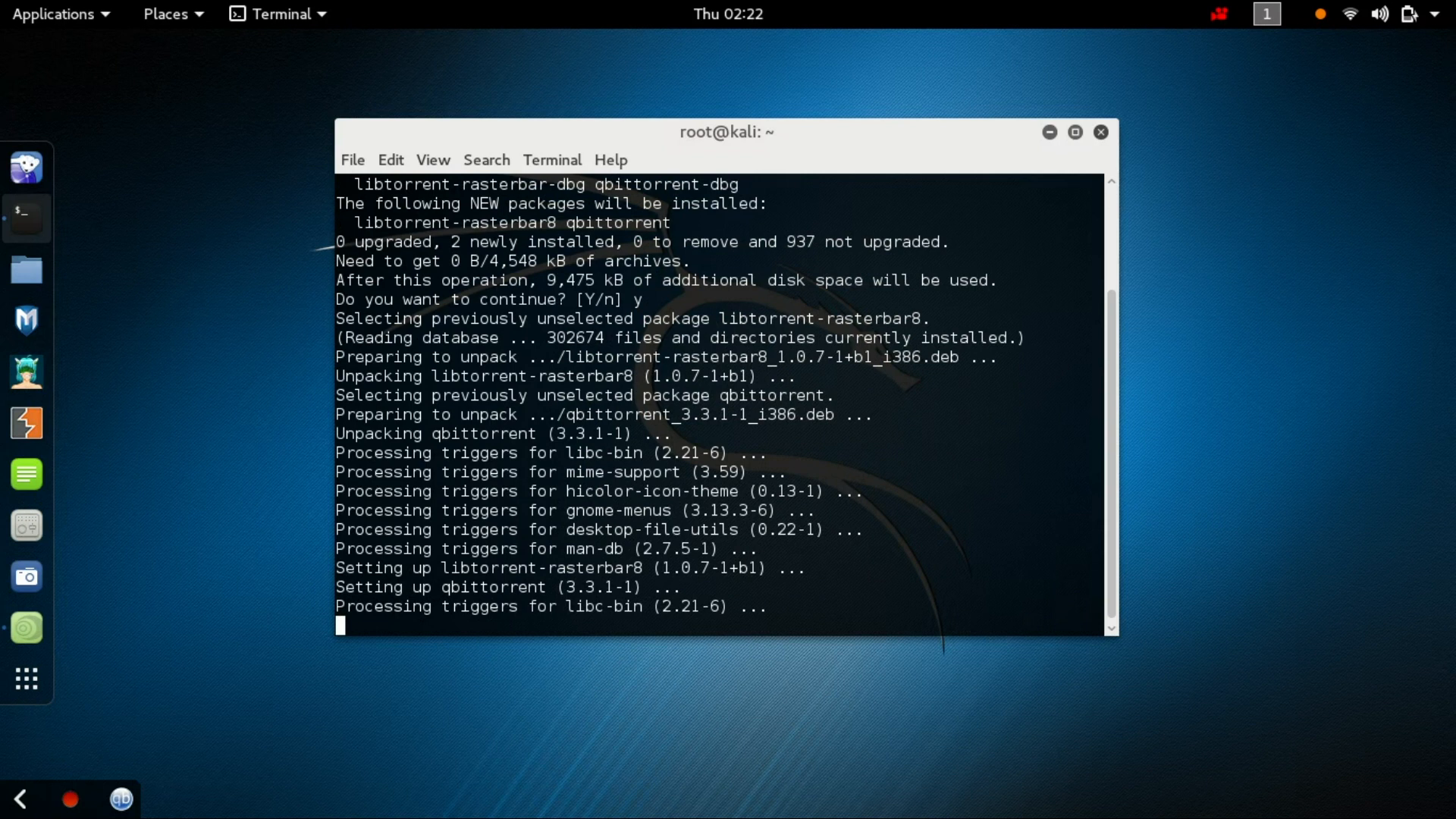
- End the terminal session with 'exit'
type("exit")
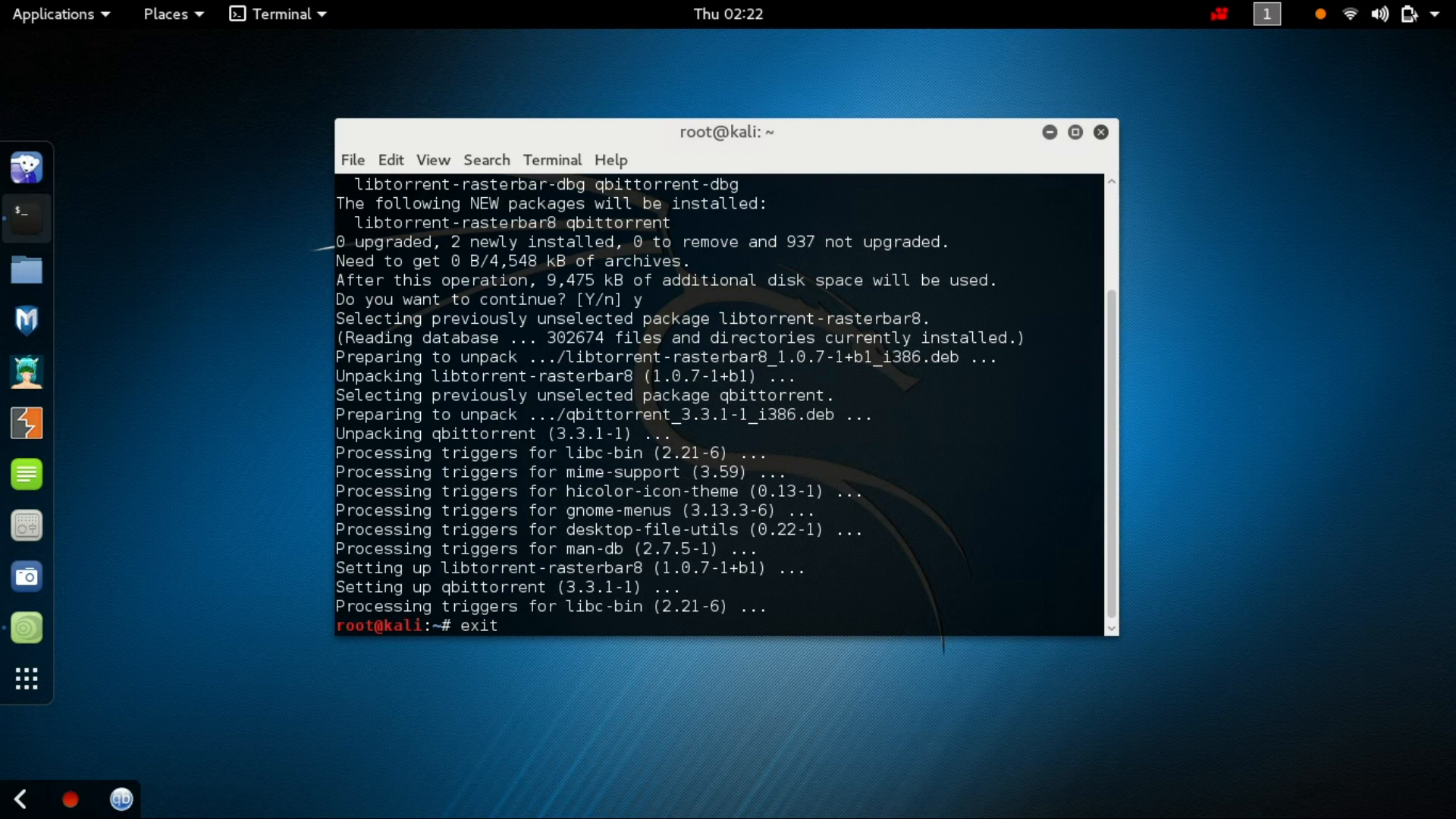
key("Return")
type("q")
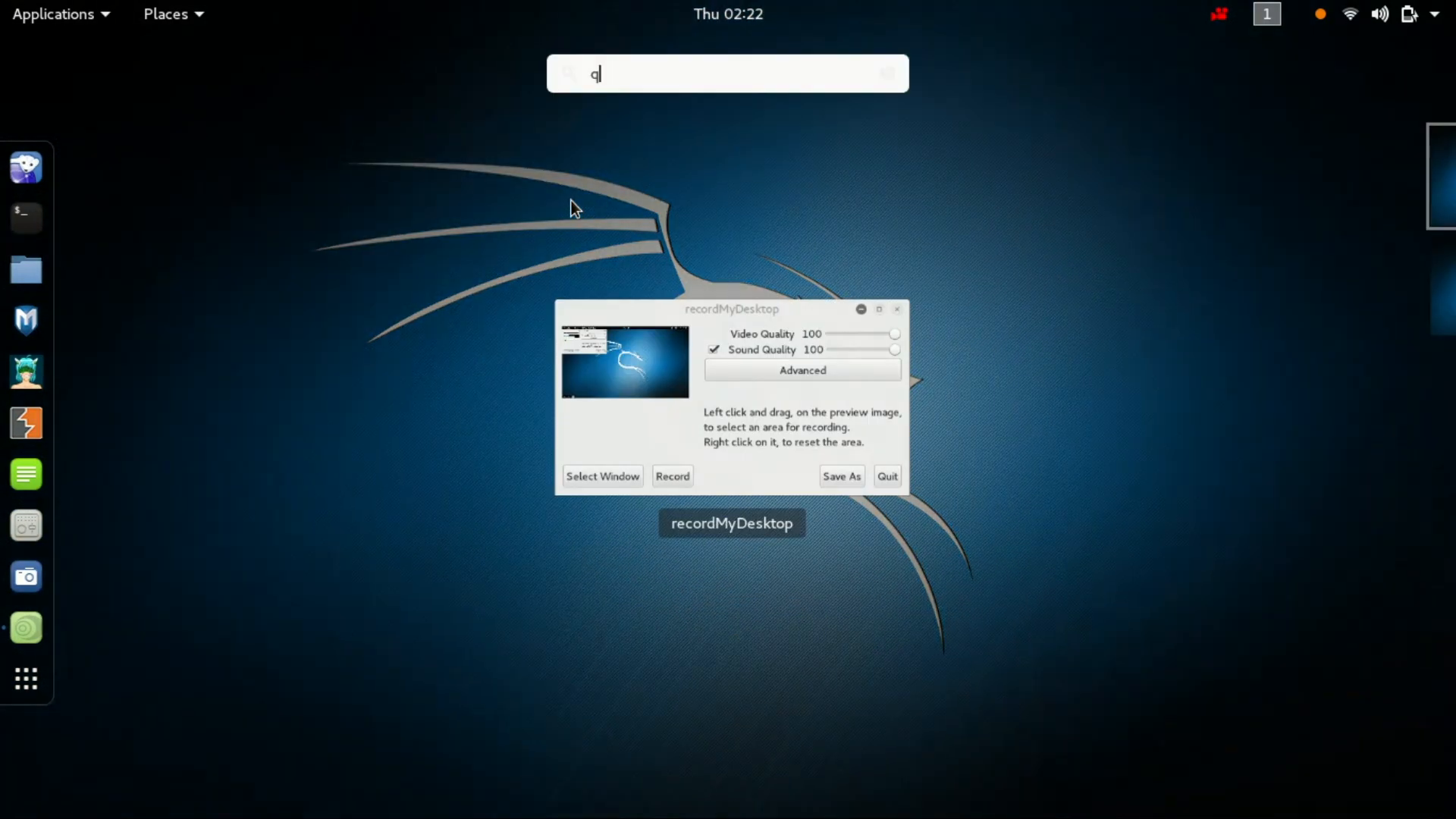
- Search 'qbi' in Activities and launch the qBittorrent result
type("bi")
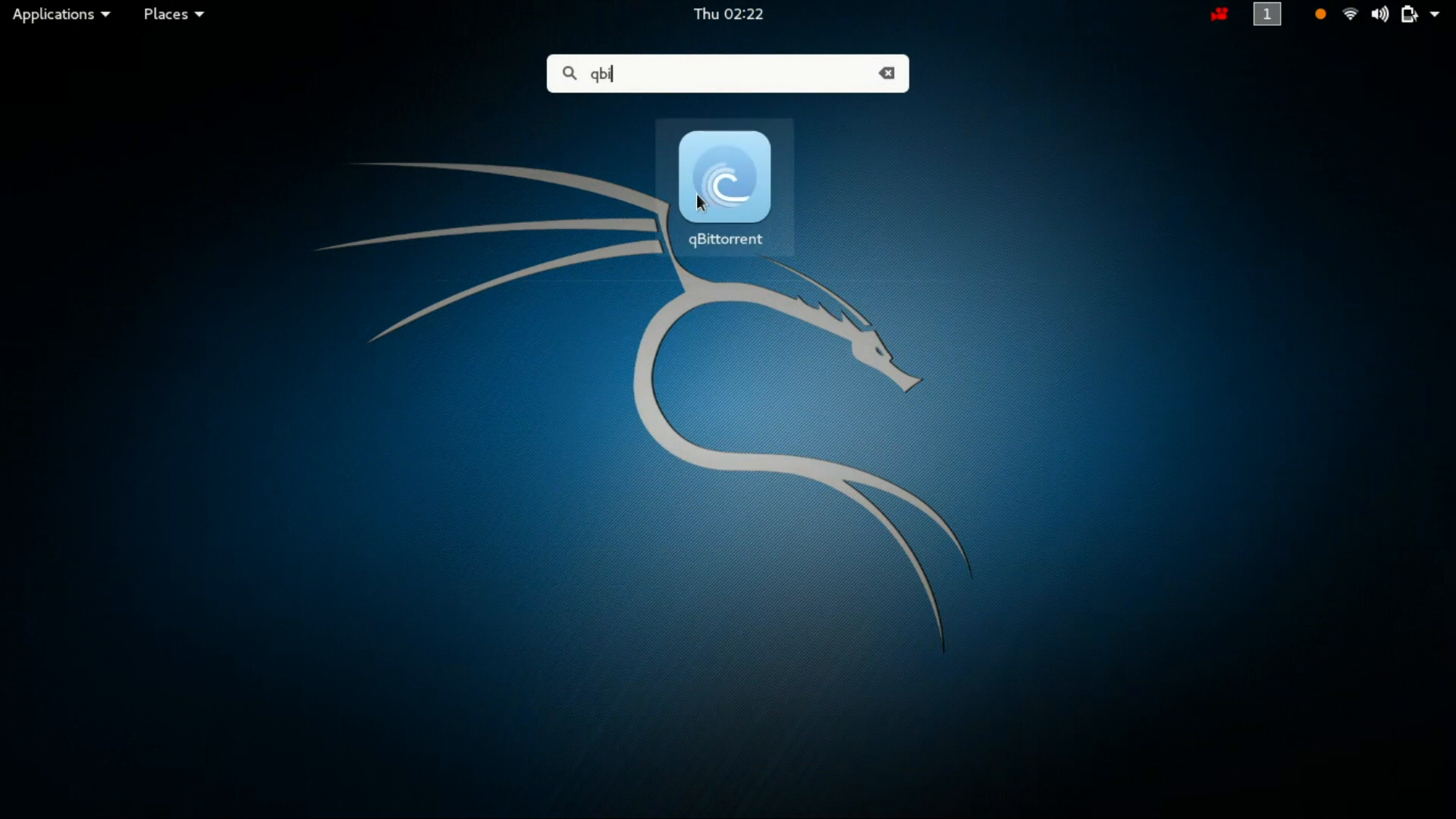
right_click(724, 176)
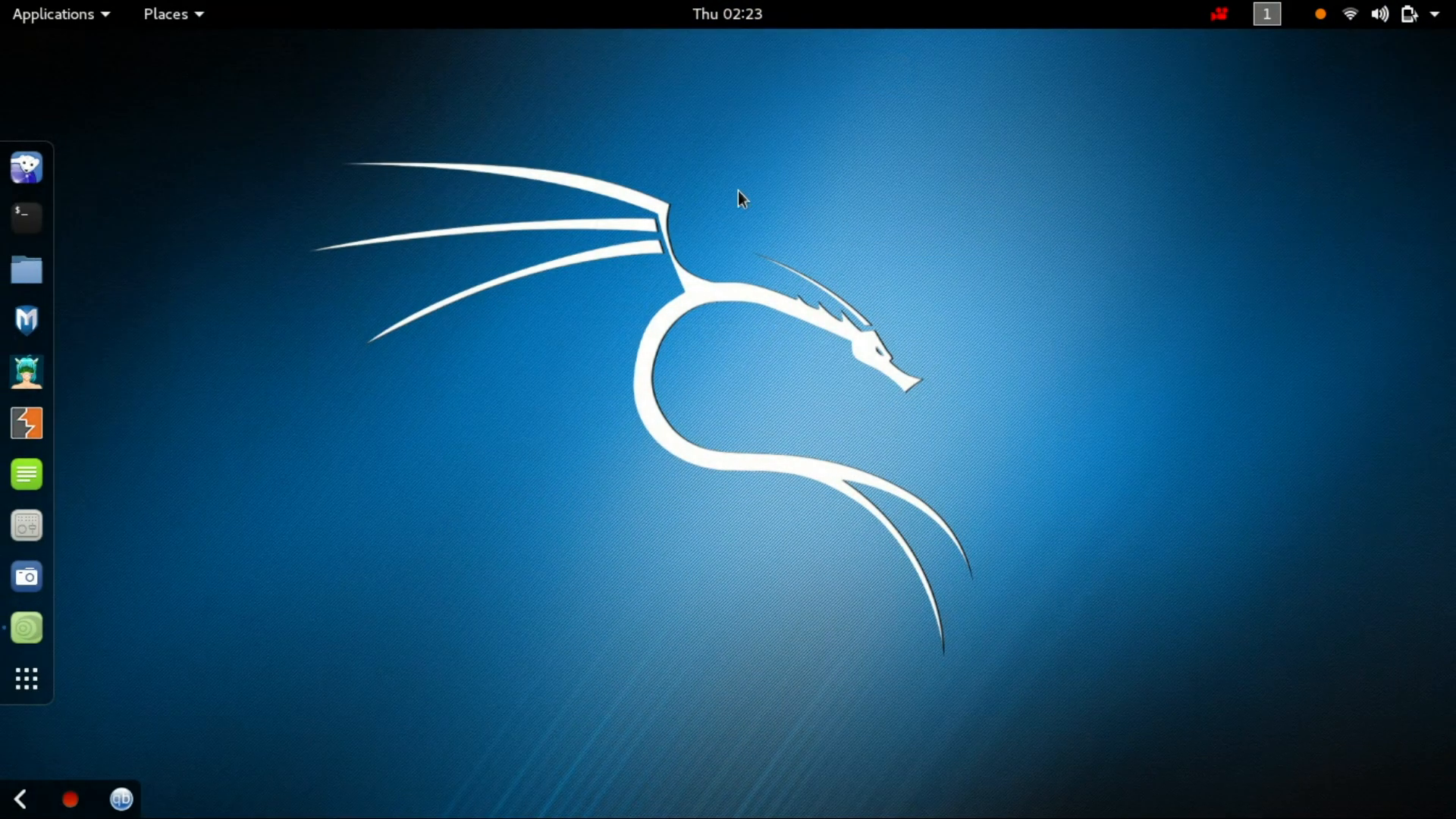
mouse_move(715, 202)
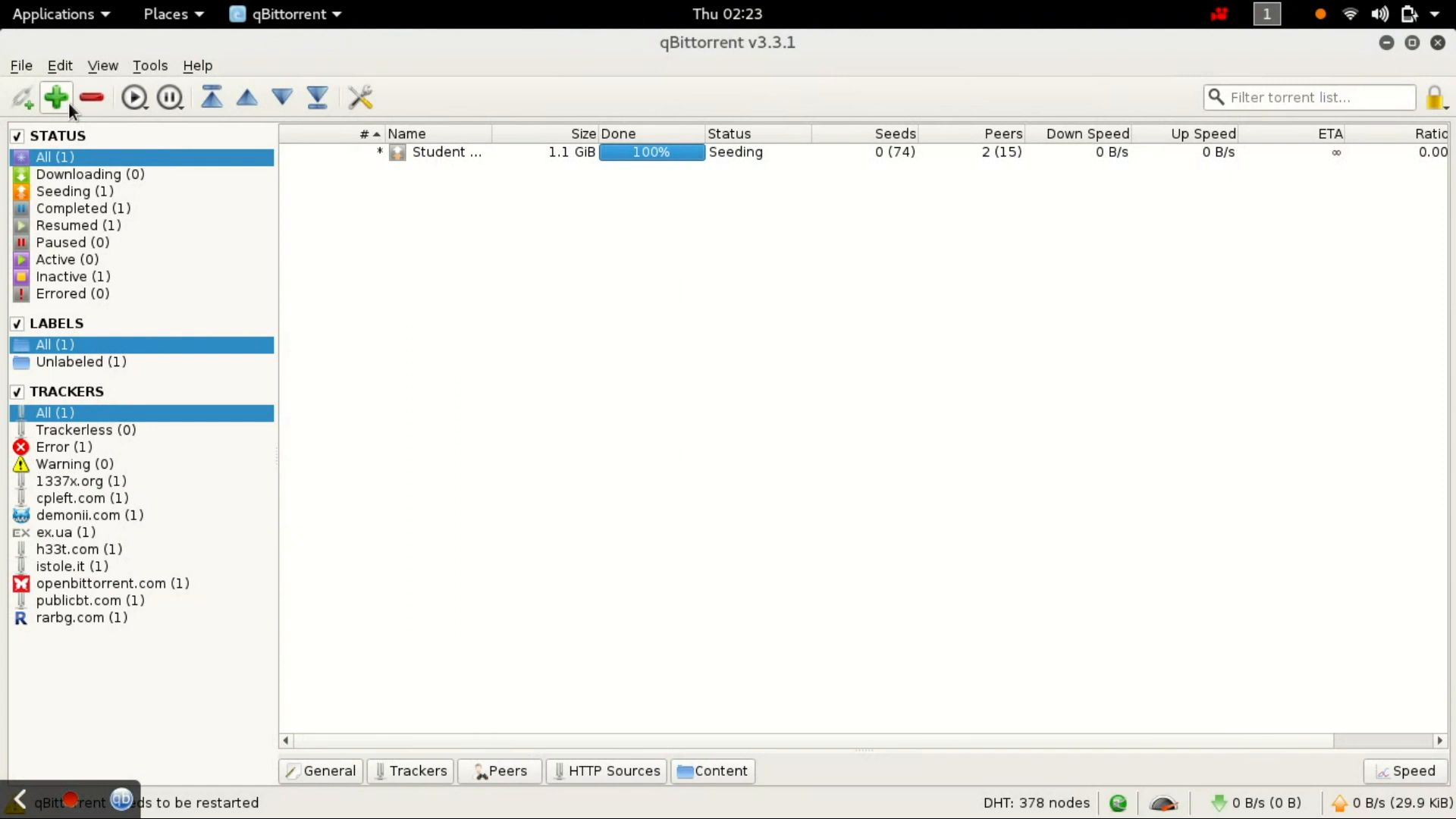
mouse_move(55, 96)
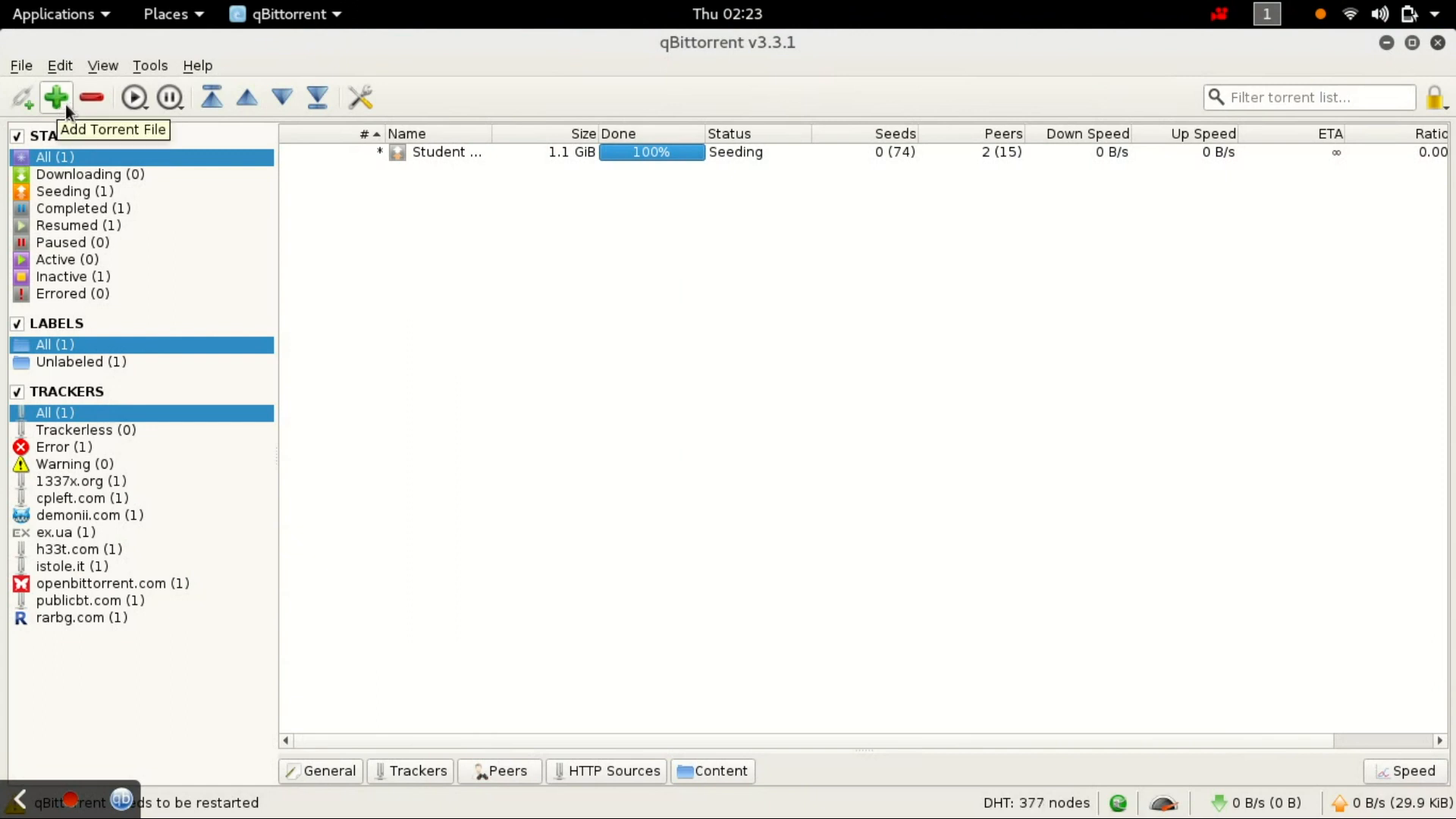
left_click(54, 96)
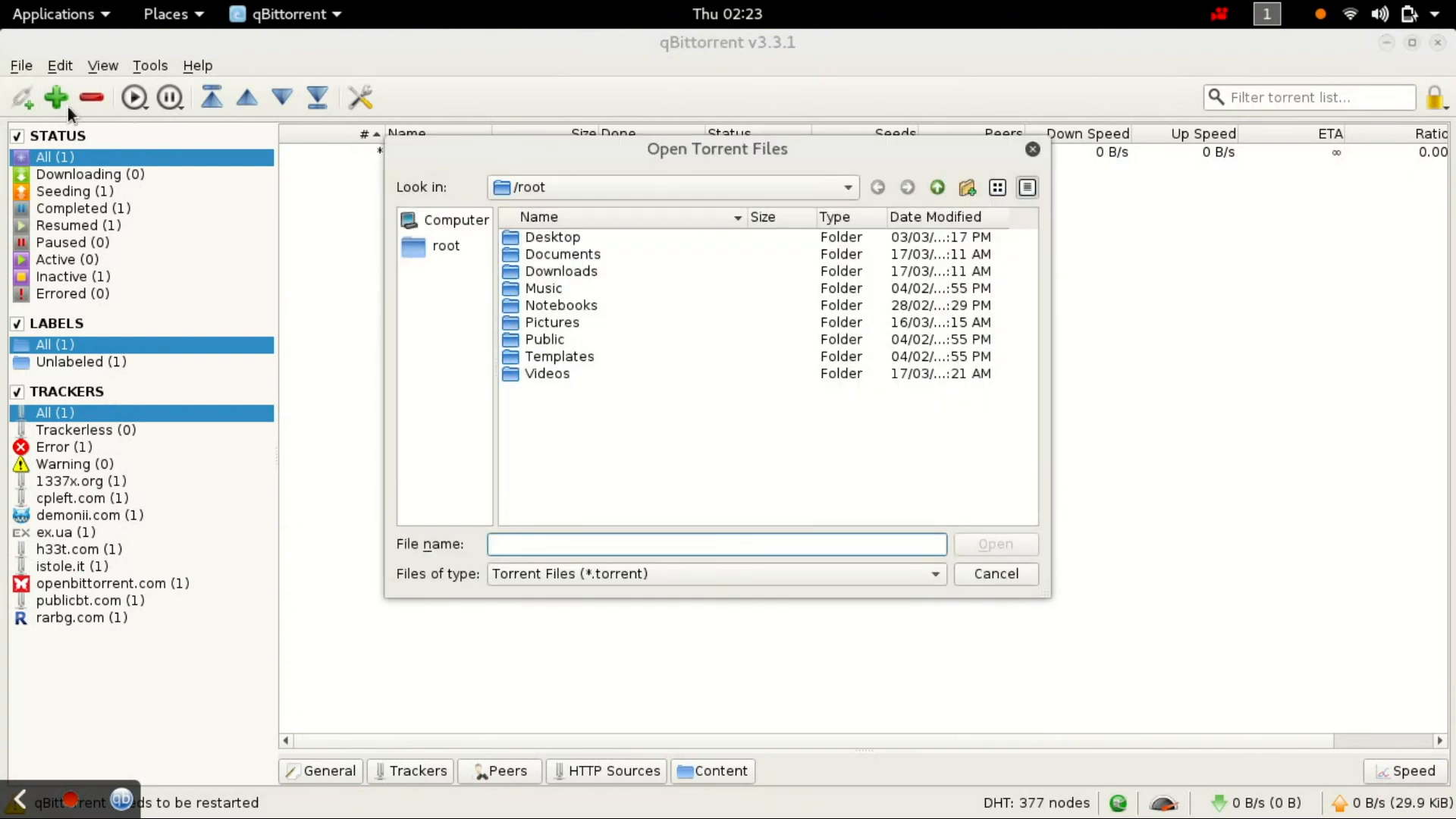
left_click(547, 372)
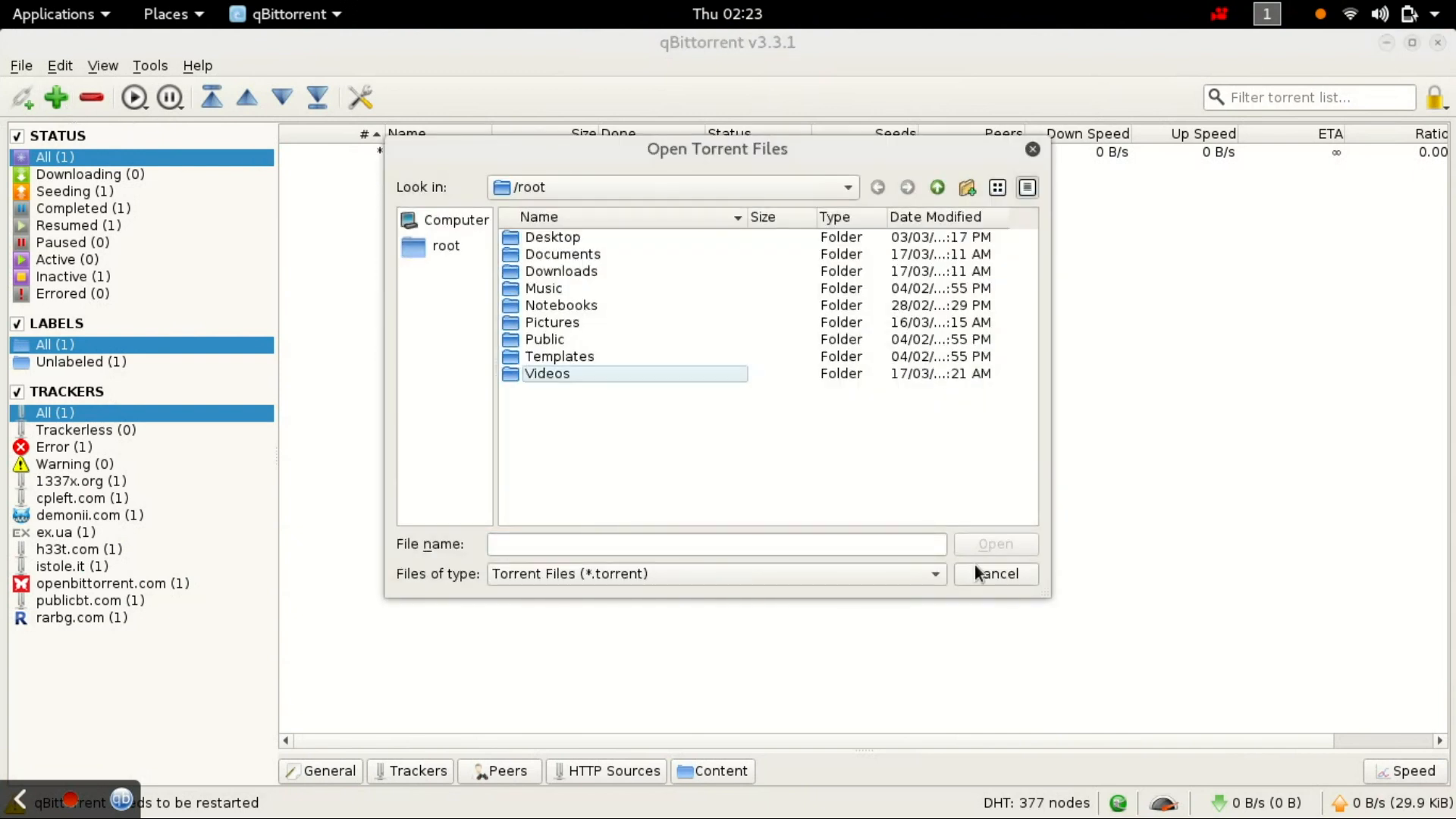
left_click(993, 573)
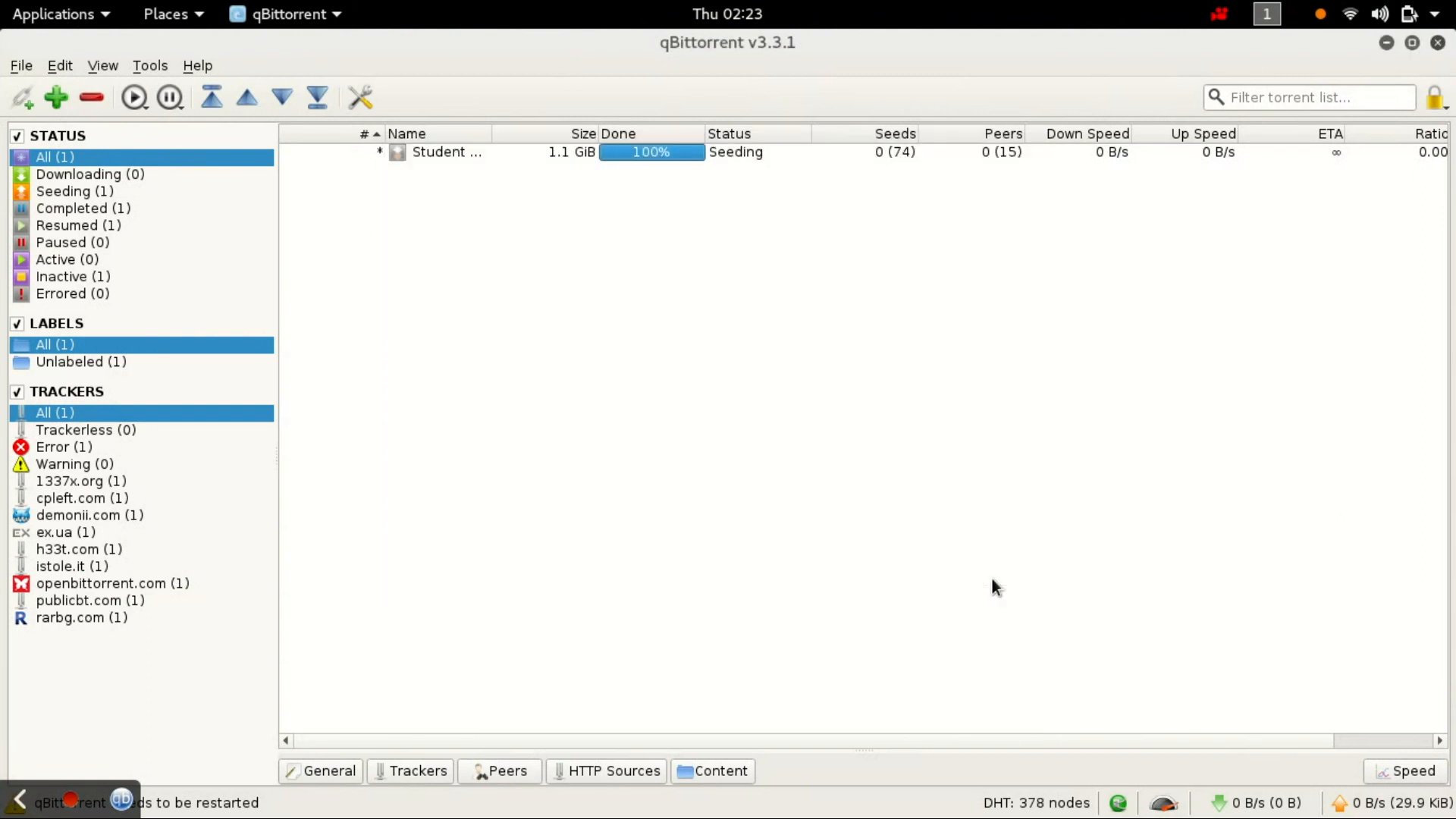